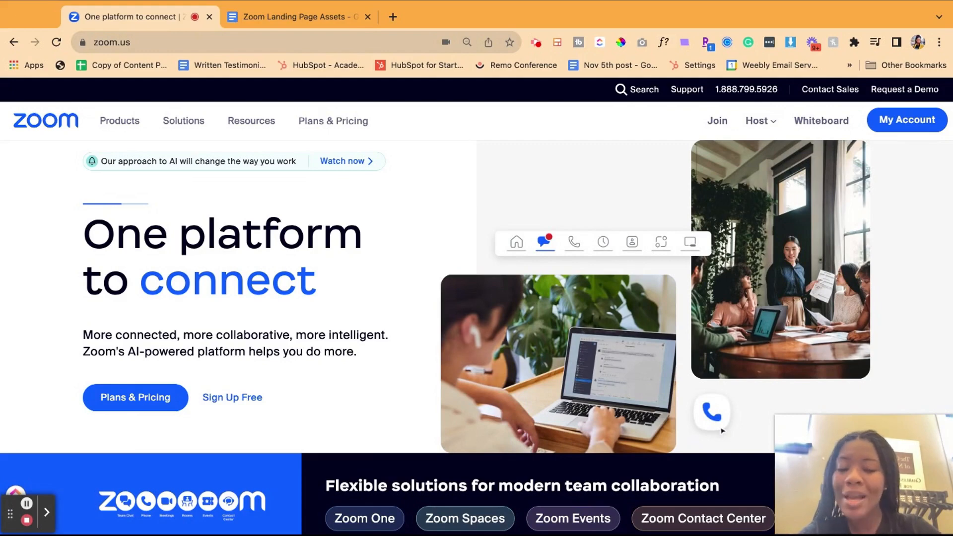
mouse_move(454, 375)
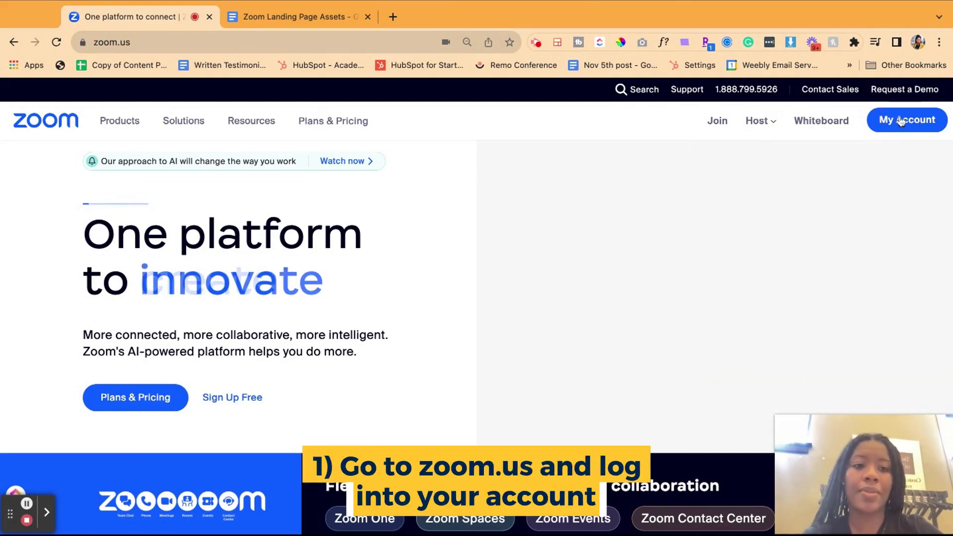
- Go to My Account's Meetings list and select today's Test Meeting for editing
left_click(906, 120)
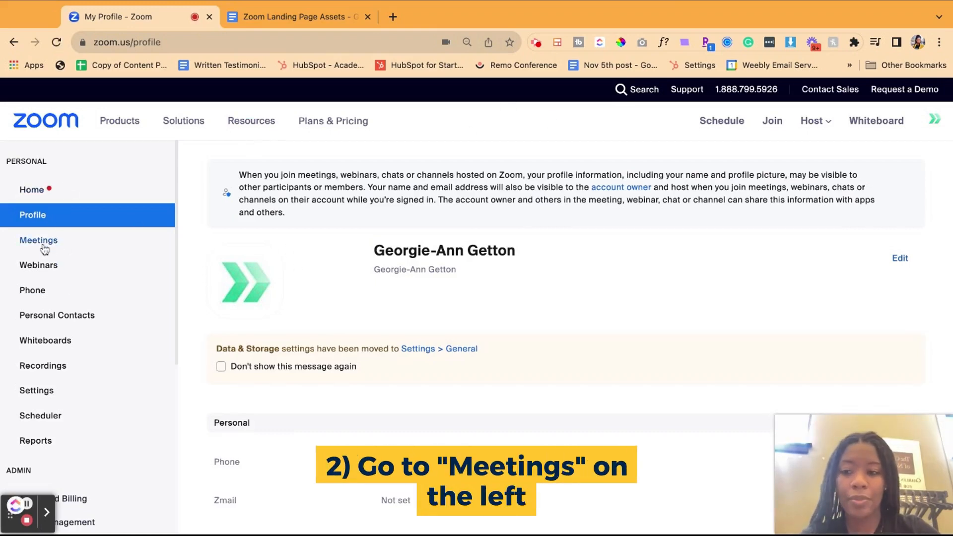
left_click(39, 240)
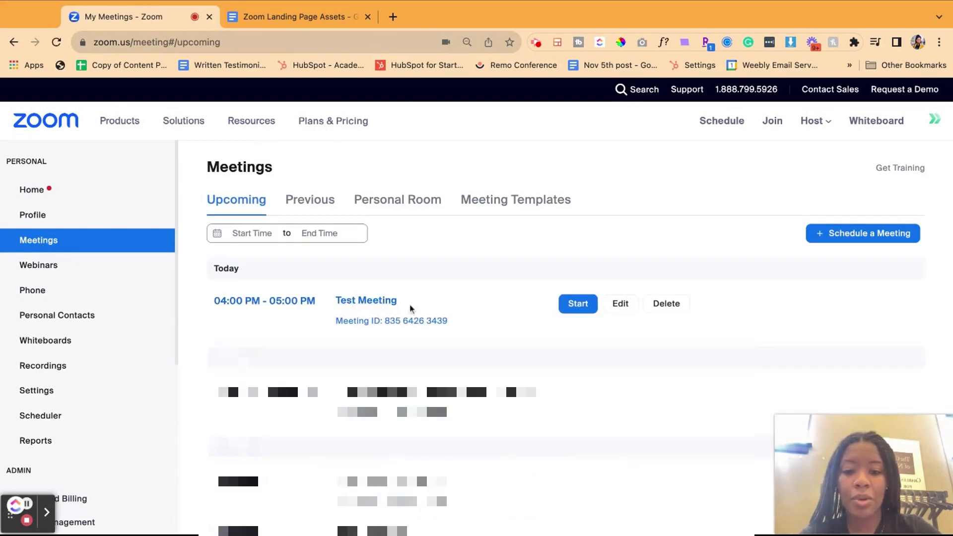
left_click(620, 304)
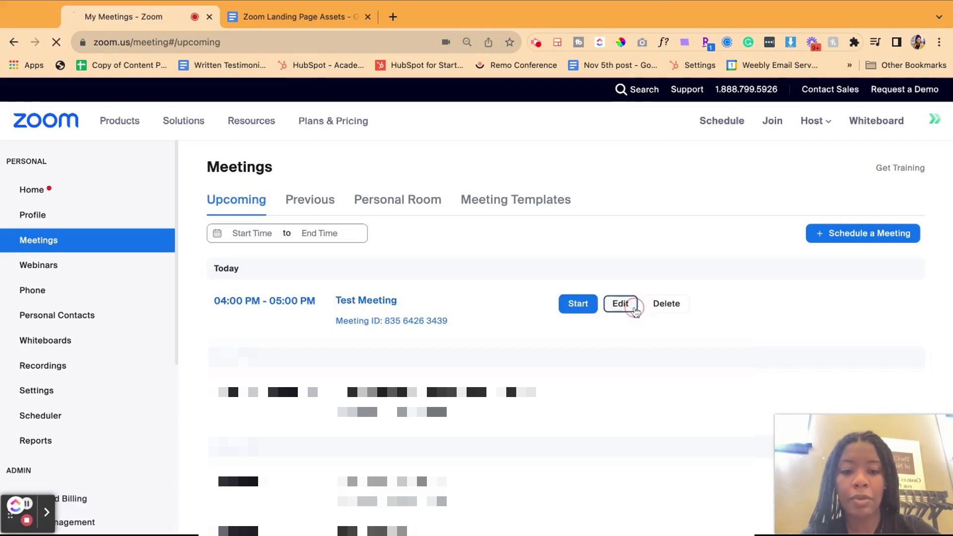
- Tick Registration Required for Test Meeting and save the edited meeting
left_click(620, 304)
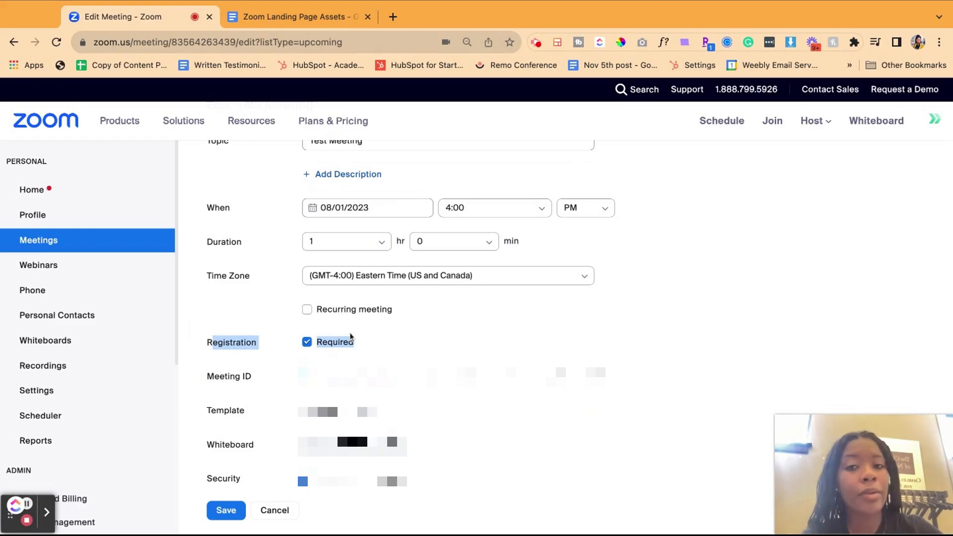
scroll("down", 3)
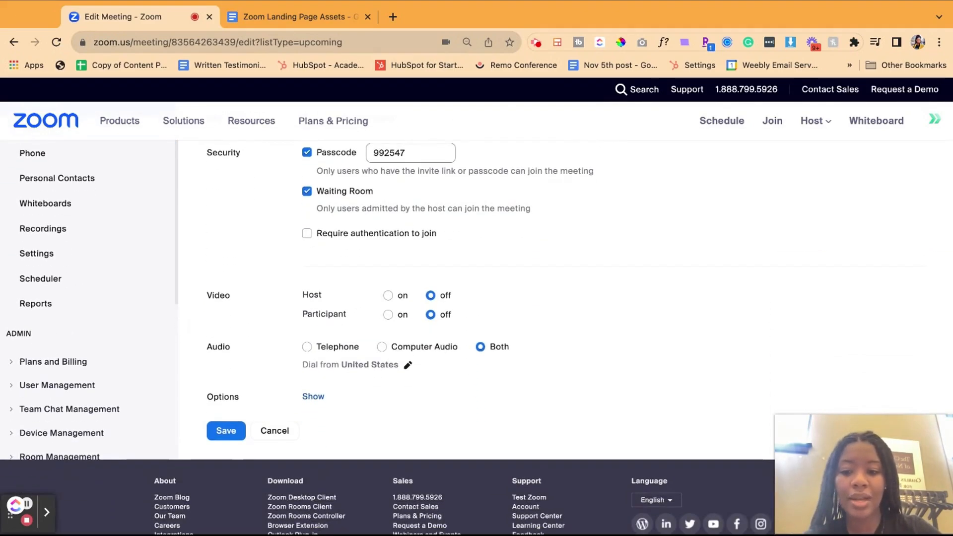
left_click(225, 430)
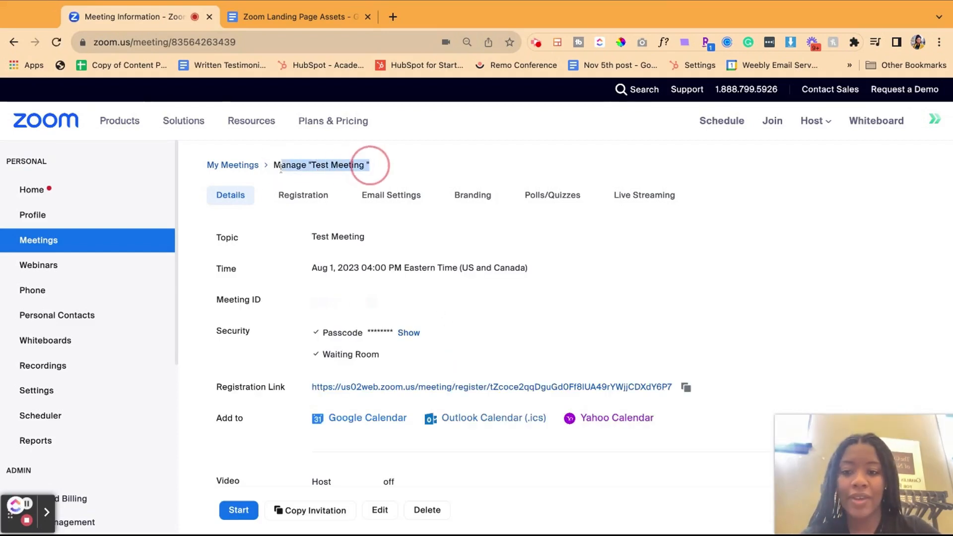
- Return to the meetings list and show Test Meeting's Branding settings for banner and logo
left_click(233, 165)
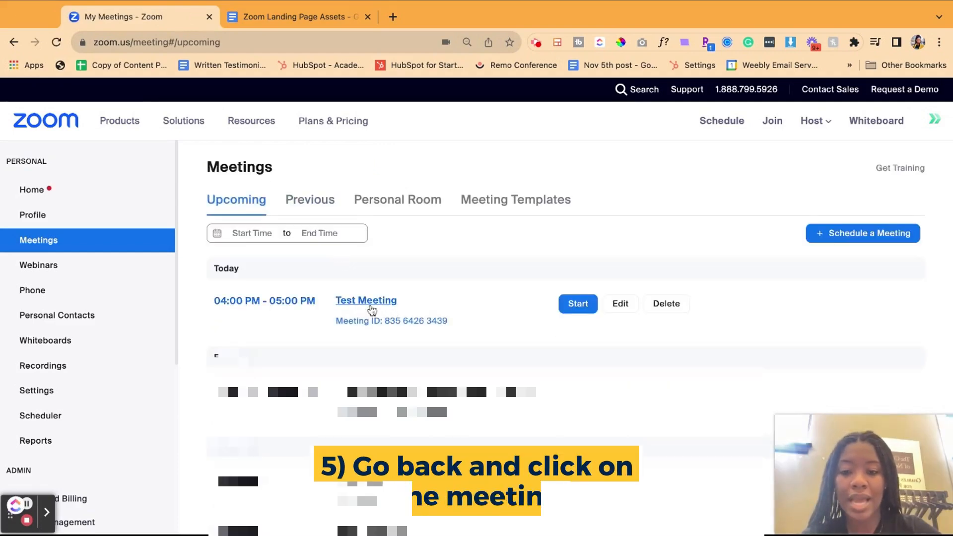
left_click(366, 300)
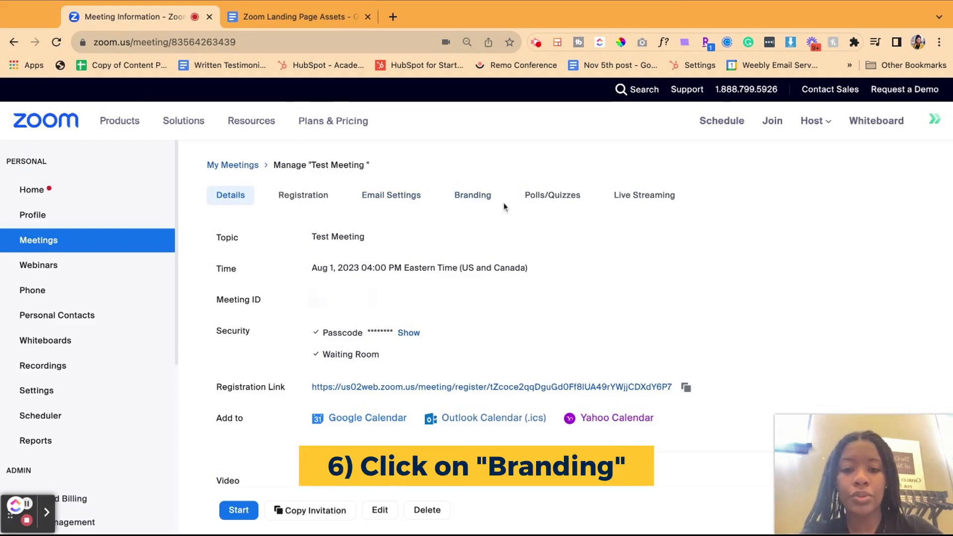
left_click(473, 195)
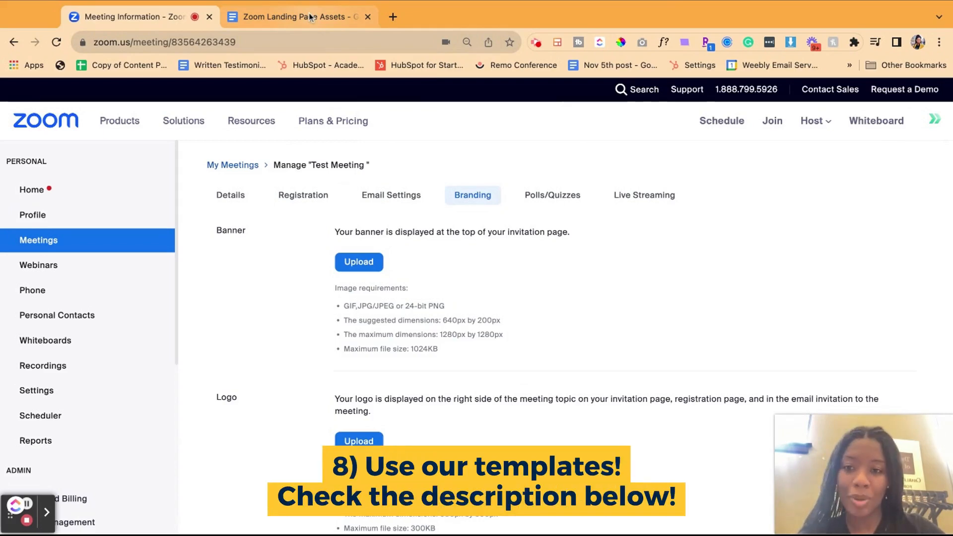
- From the Zoom Landing Page Assets doc, open the Virtual Background and Landing Page Banner Canva links
left_click(298, 17)
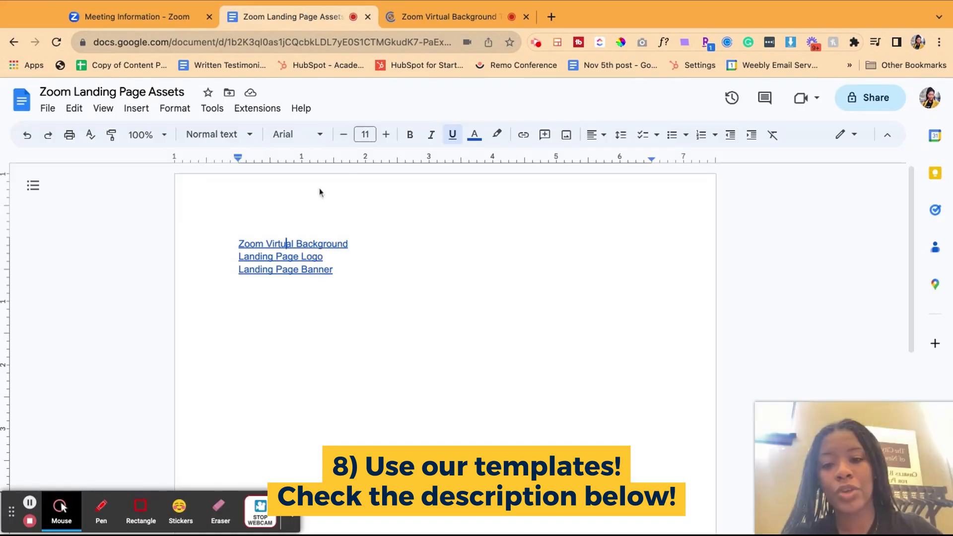
left_click(292, 245)
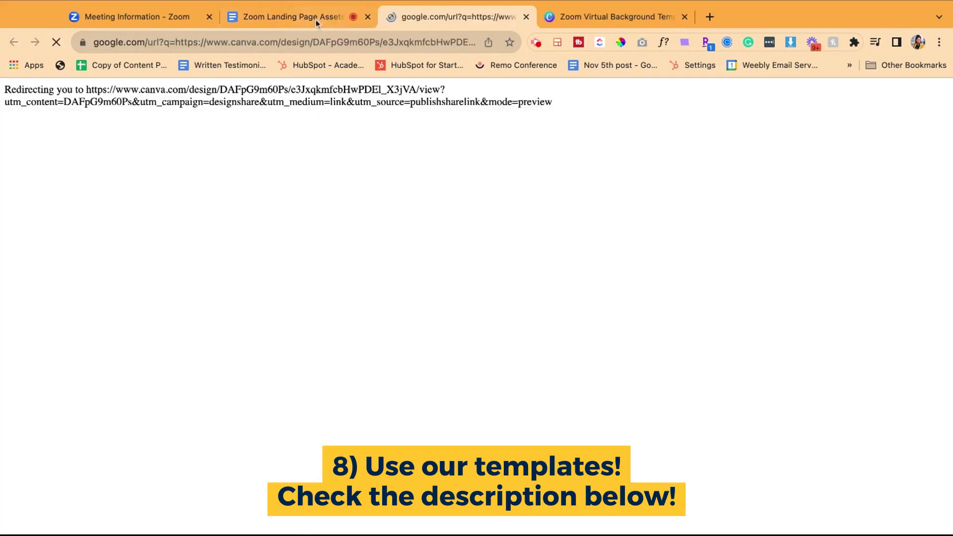
left_click(292, 17)
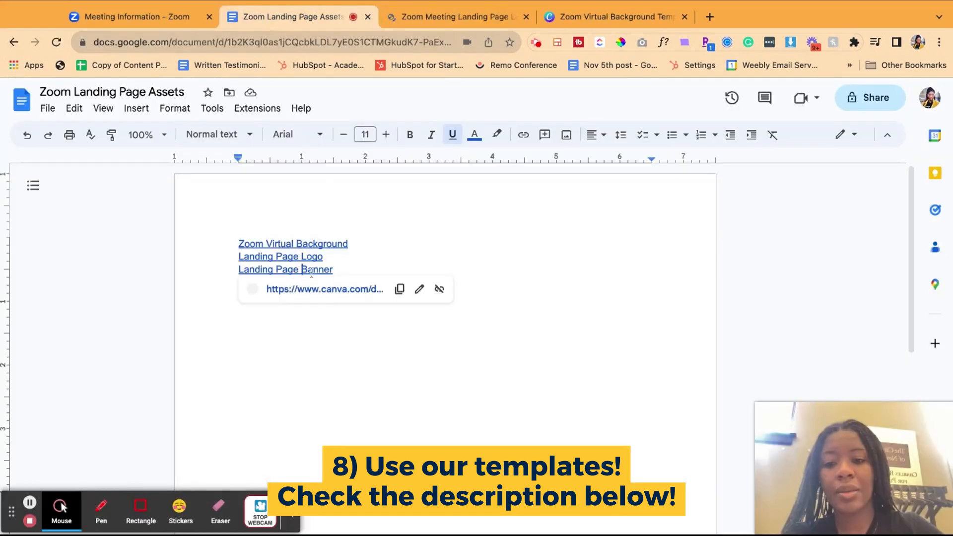
left_click(324, 289)
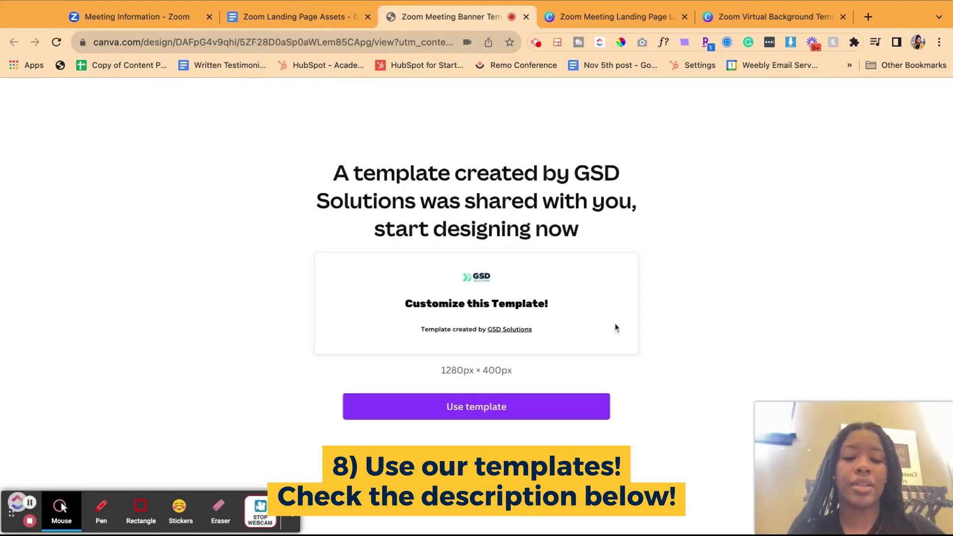
mouse_move(638, 391)
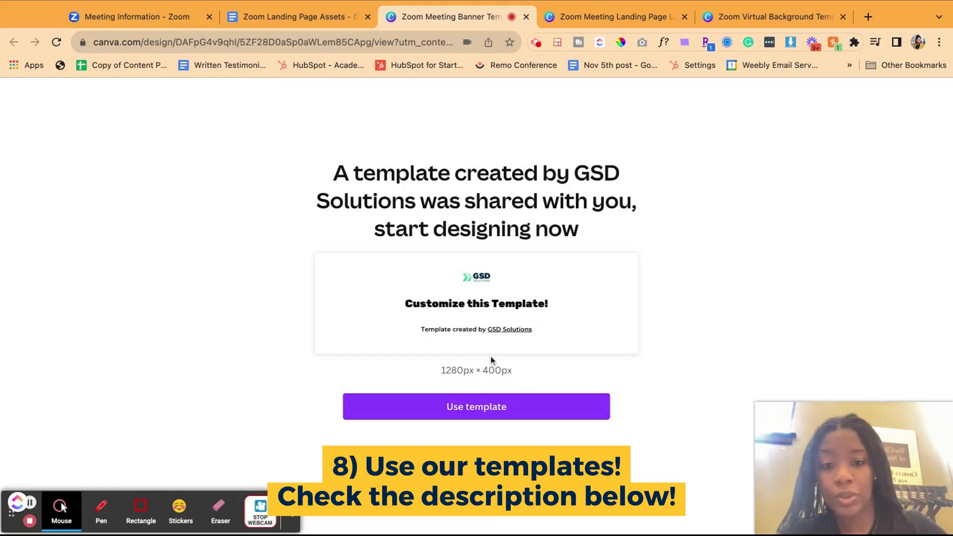
- Copy the banner template with the 'A very warm welcome' design and download it as PNG
left_click(476, 407)
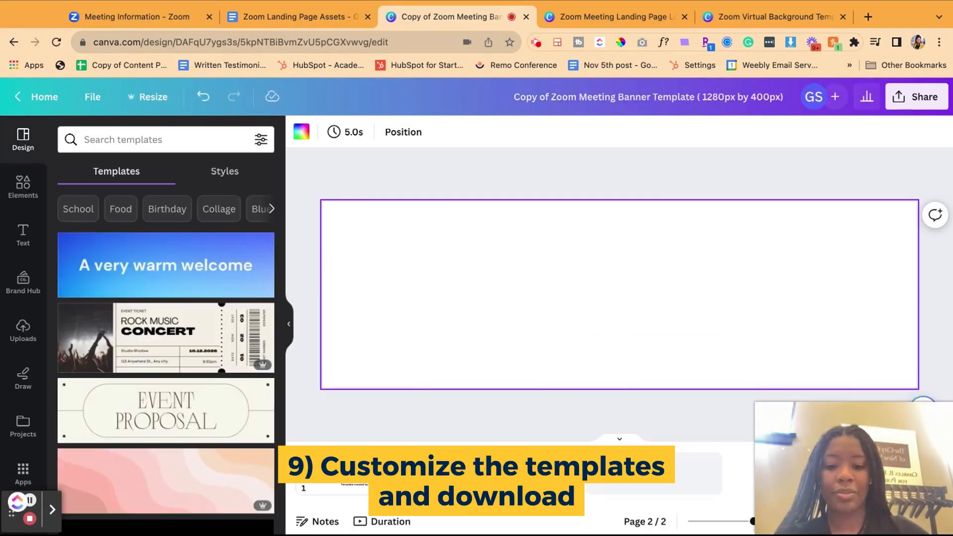
left_click(166, 264)
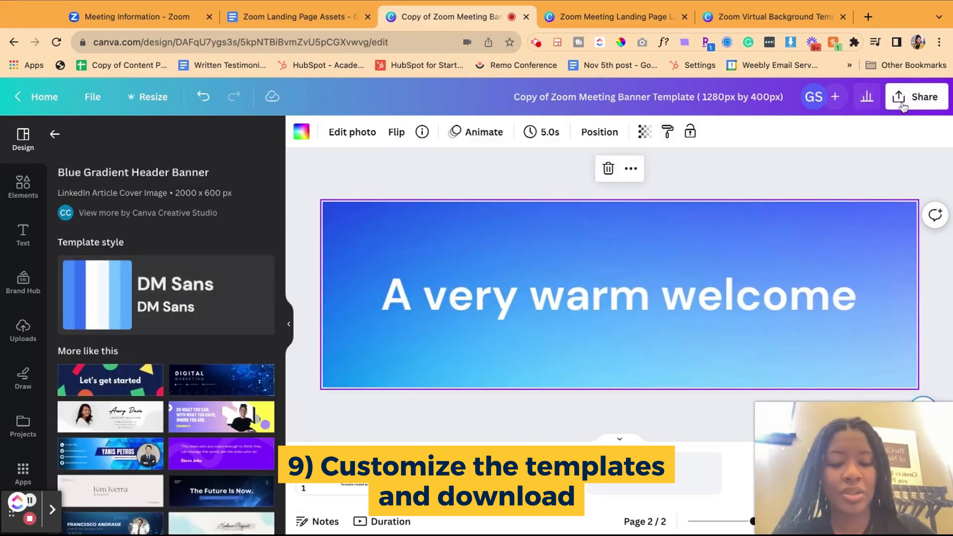
left_click(916, 96)
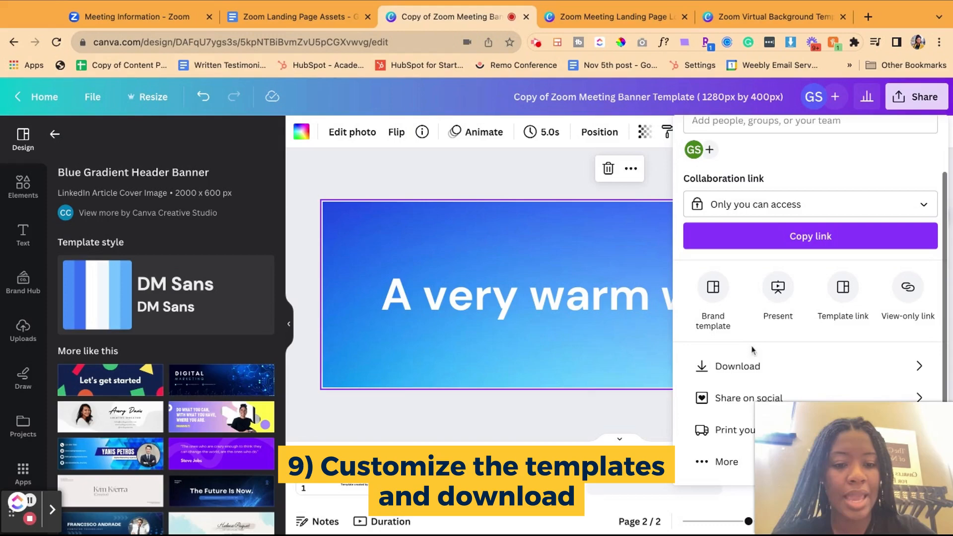
left_click(734, 366)
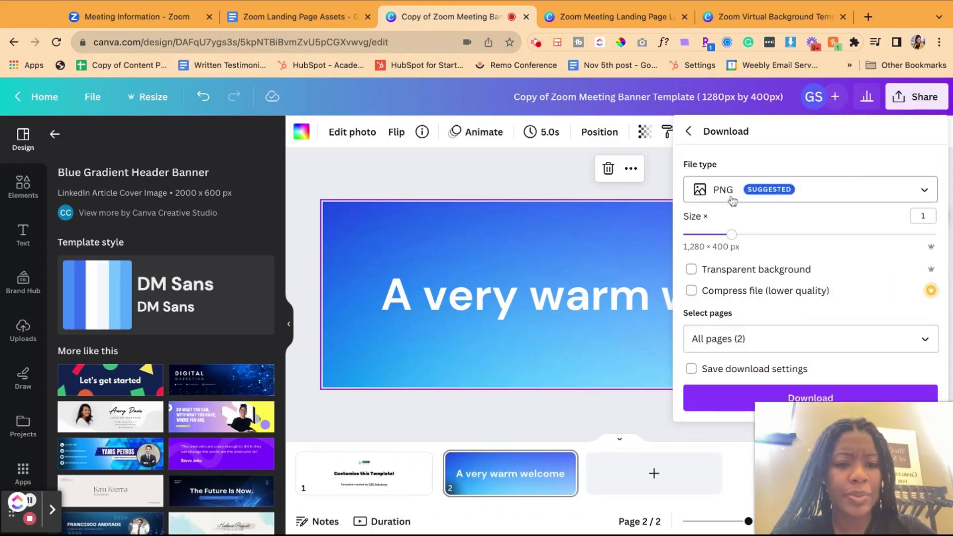
left_click(808, 189)
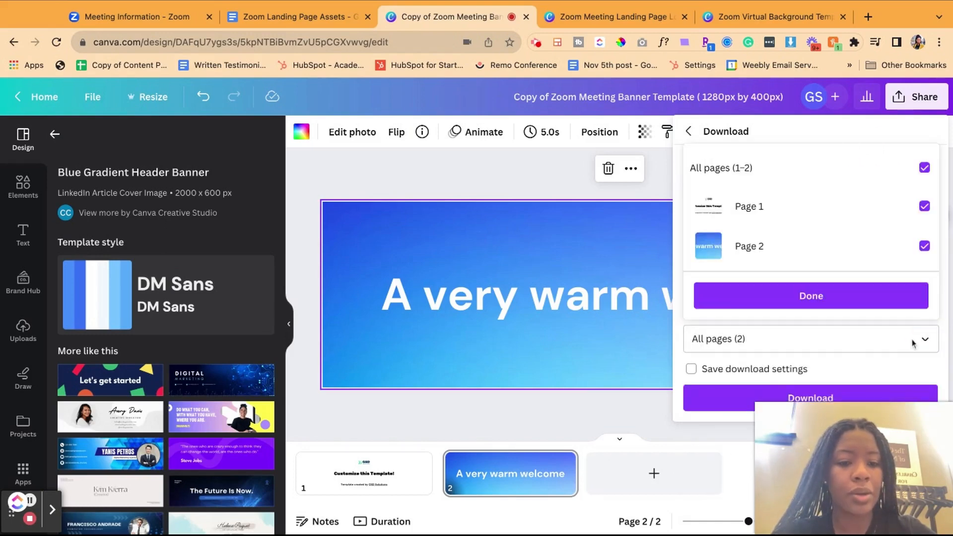
left_click(924, 207)
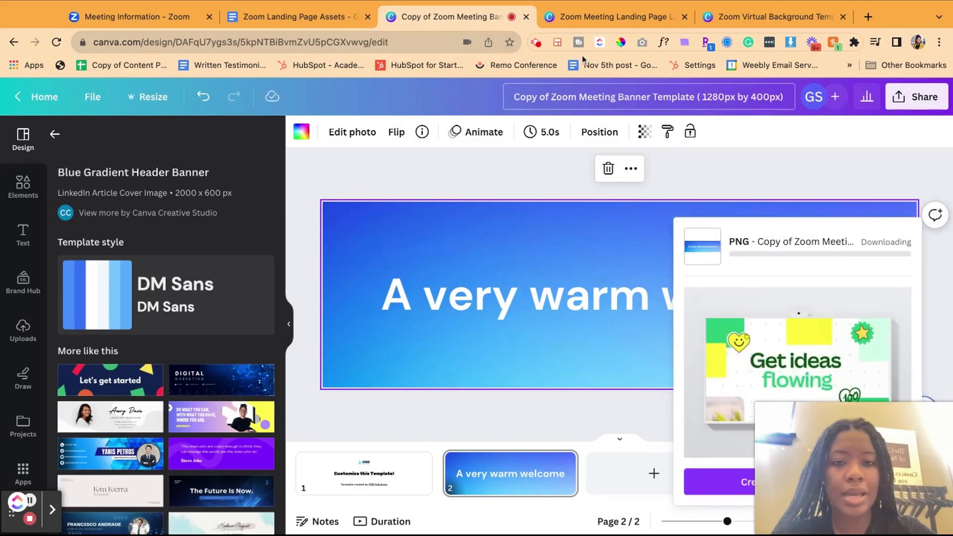
- Place the GSD Solutions brand-kit logo on the logo template and enlarge it
left_click(614, 17)
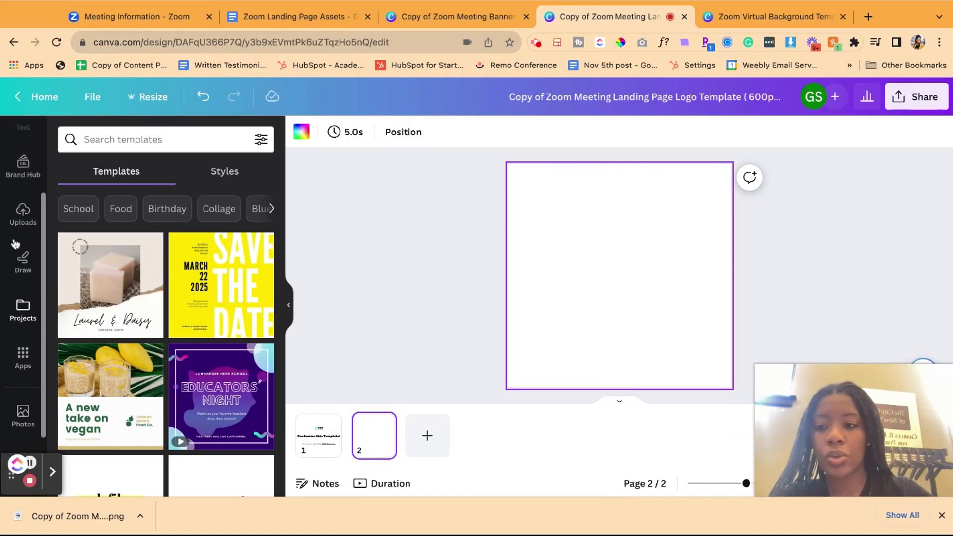
left_click(23, 215)
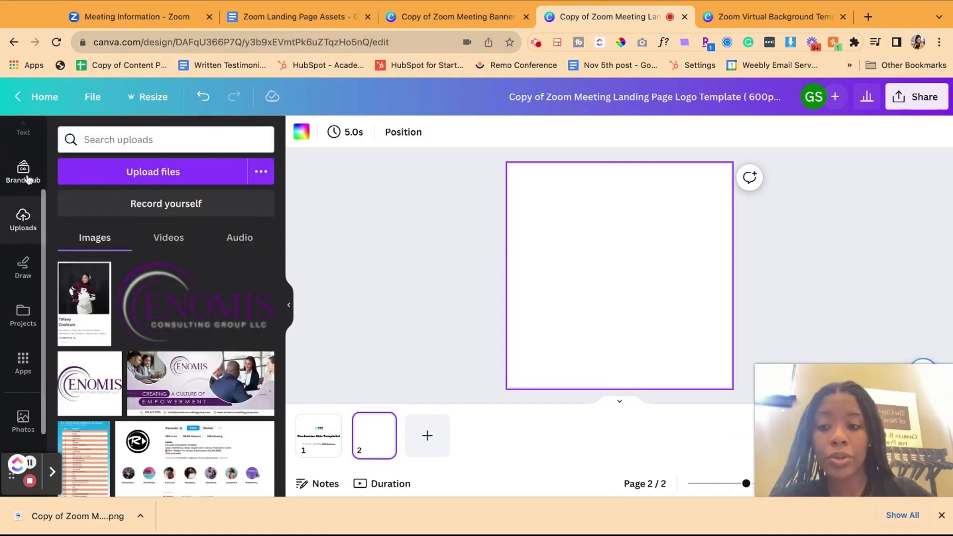
left_click(23, 173)
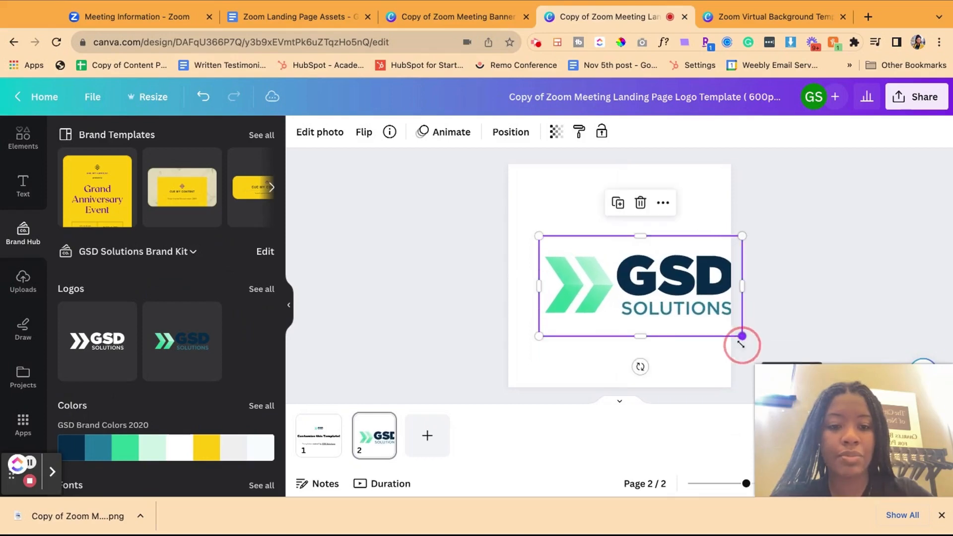
left_click_drag(742, 336, 722, 325)
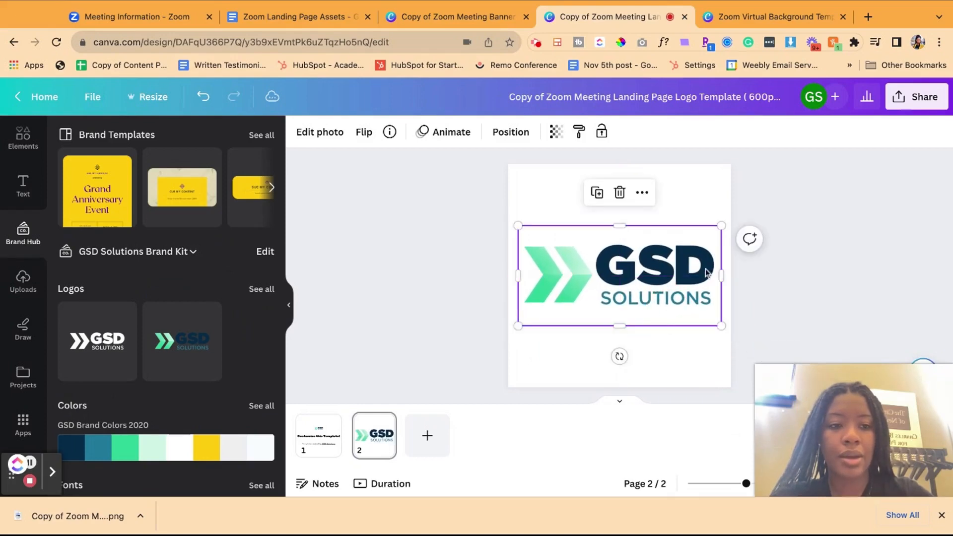
- Set up a PNG download of only Page 2, the logo page
left_click(916, 97)
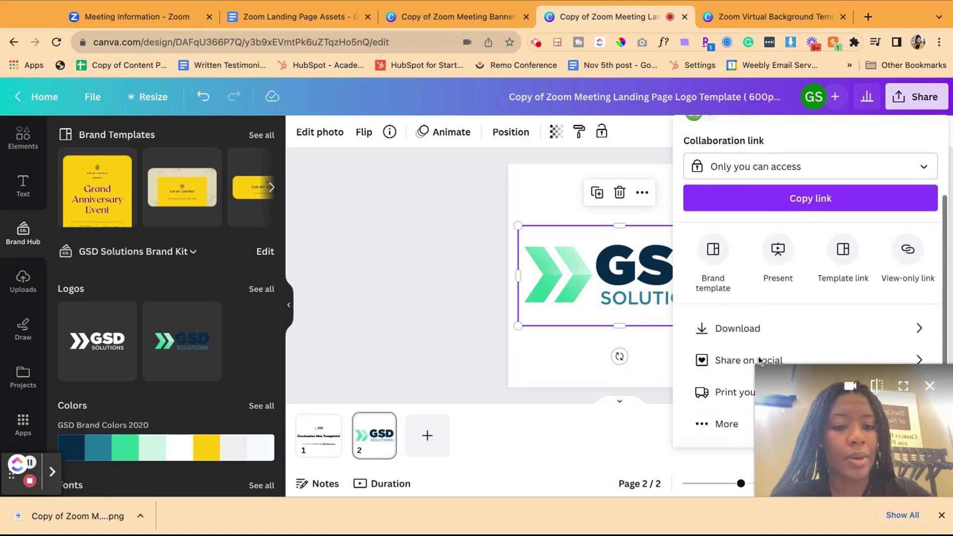
left_click(735, 329)
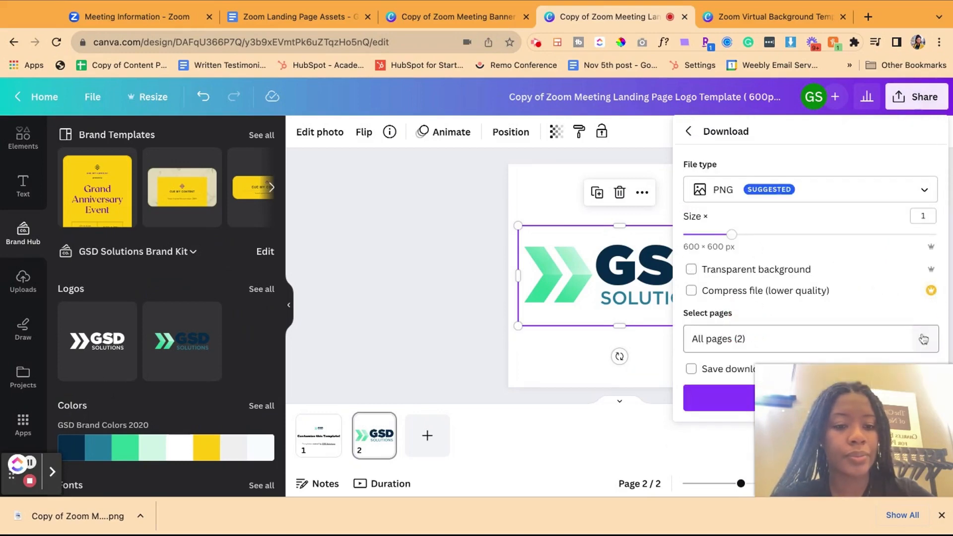
left_click(808, 338)
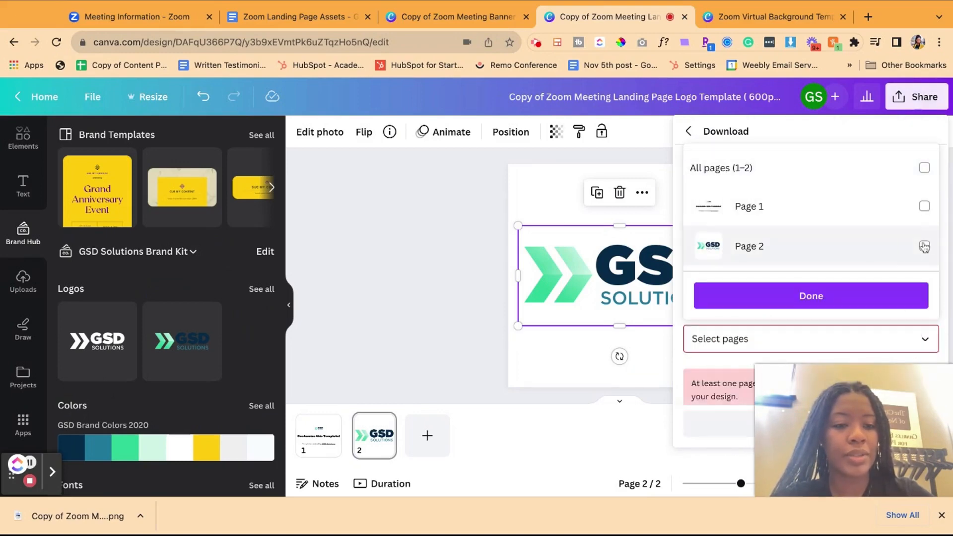
left_click(810, 296)
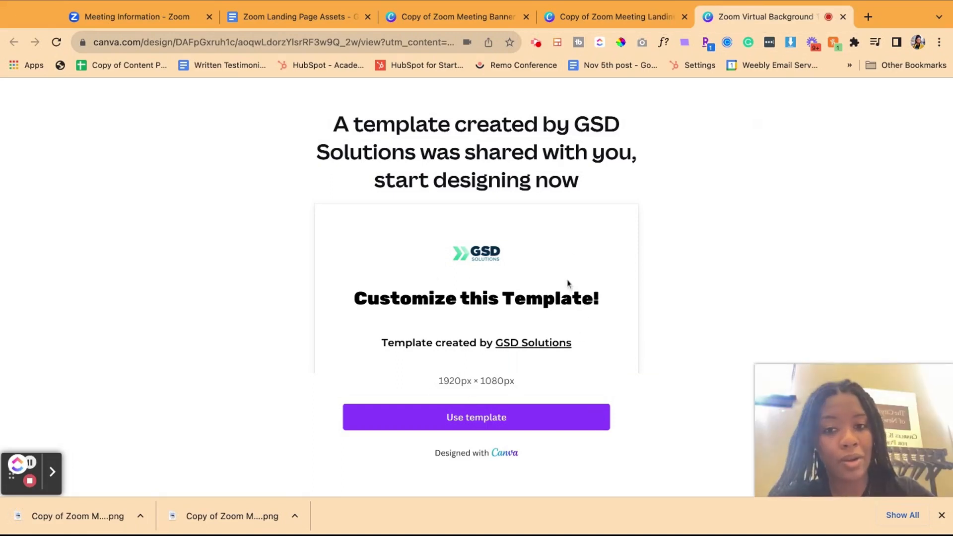
mouse_move(507, 299)
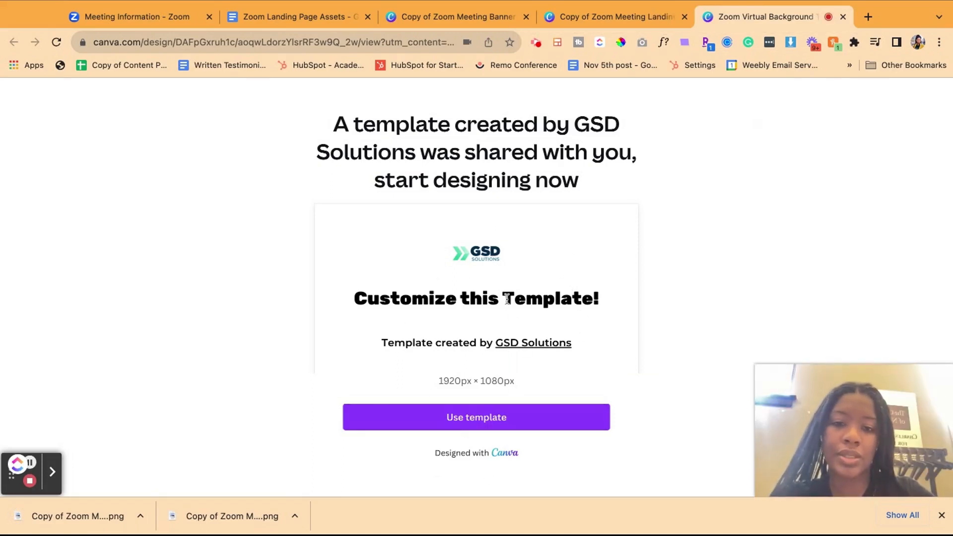
mouse_move(552, 225)
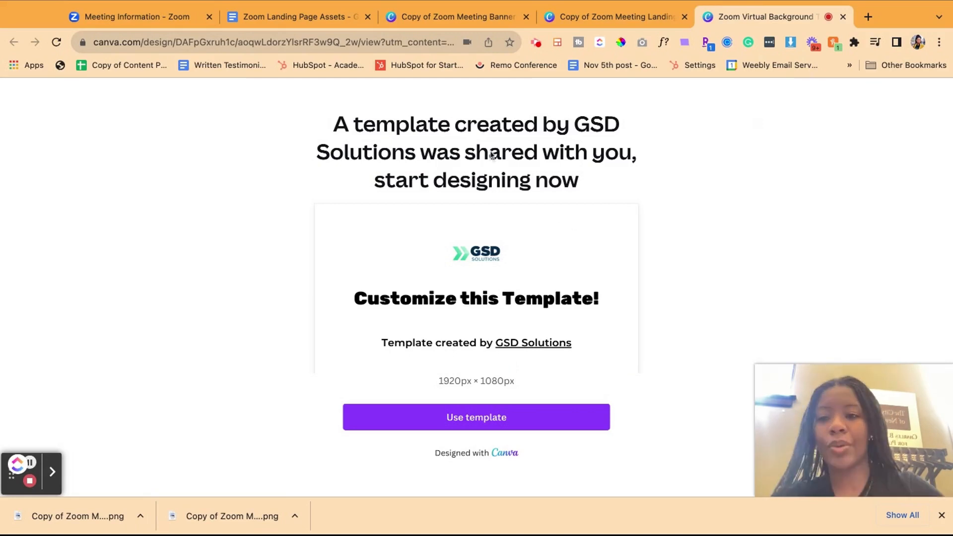
mouse_move(104, 494)
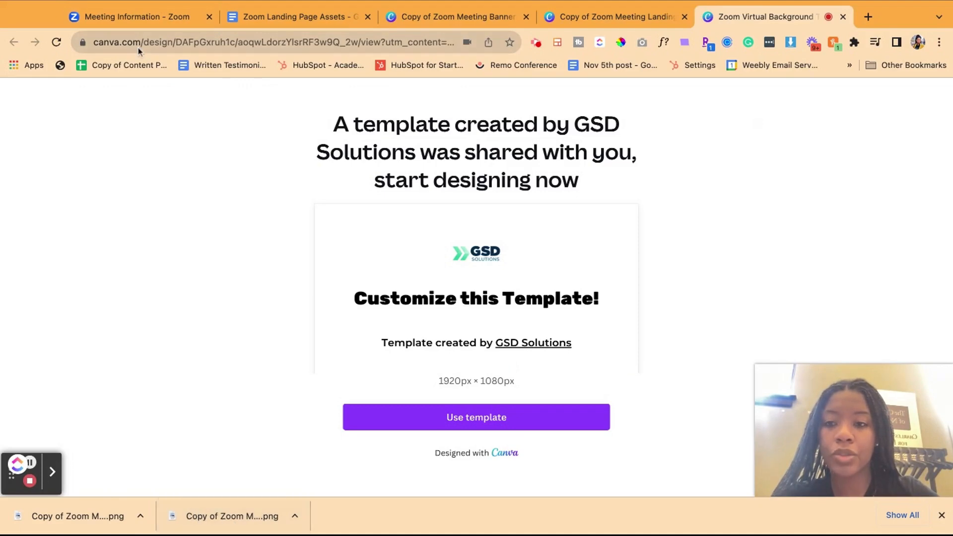
- Upload the GSD Solutions logo to the branding and describe it as the GSD Solutions logo
left_click(128, 17)
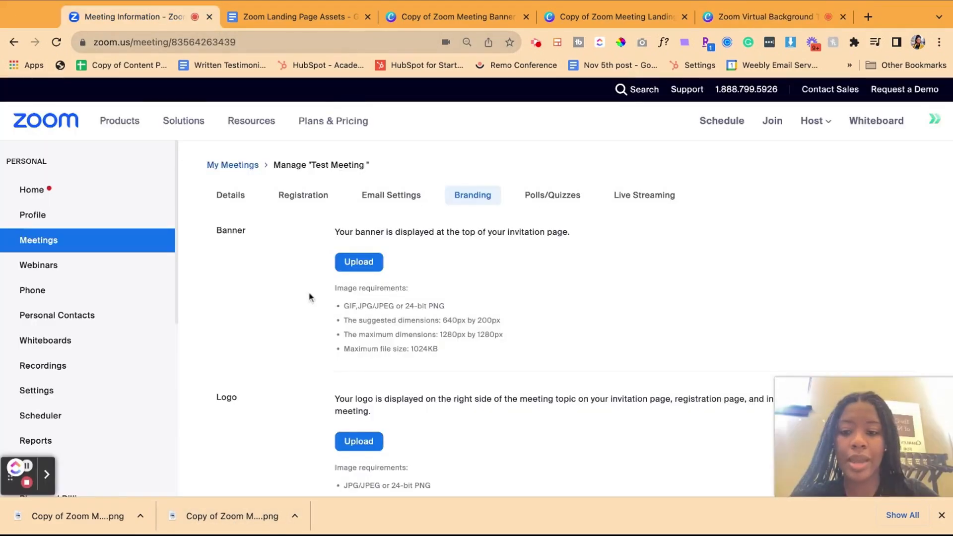
scroll("down", 3)
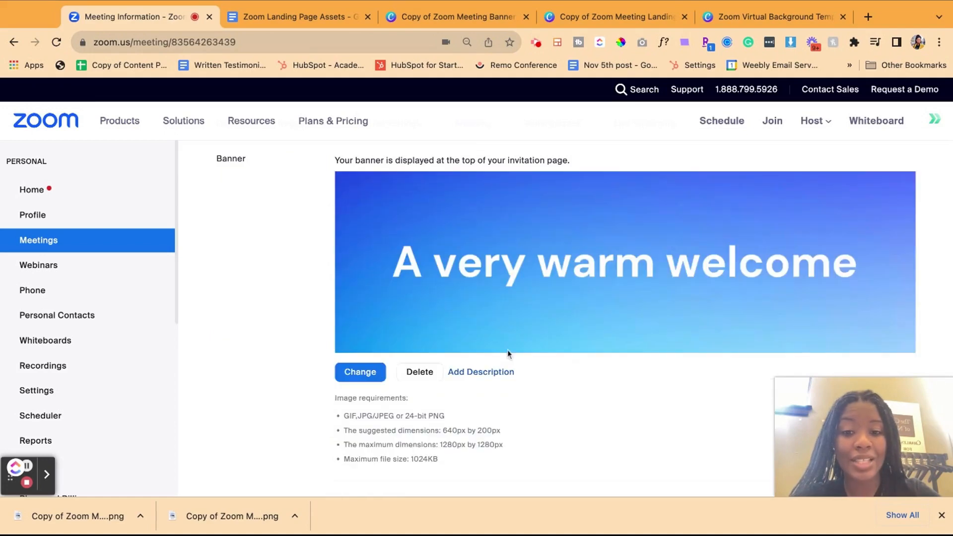
scroll("down", 3)
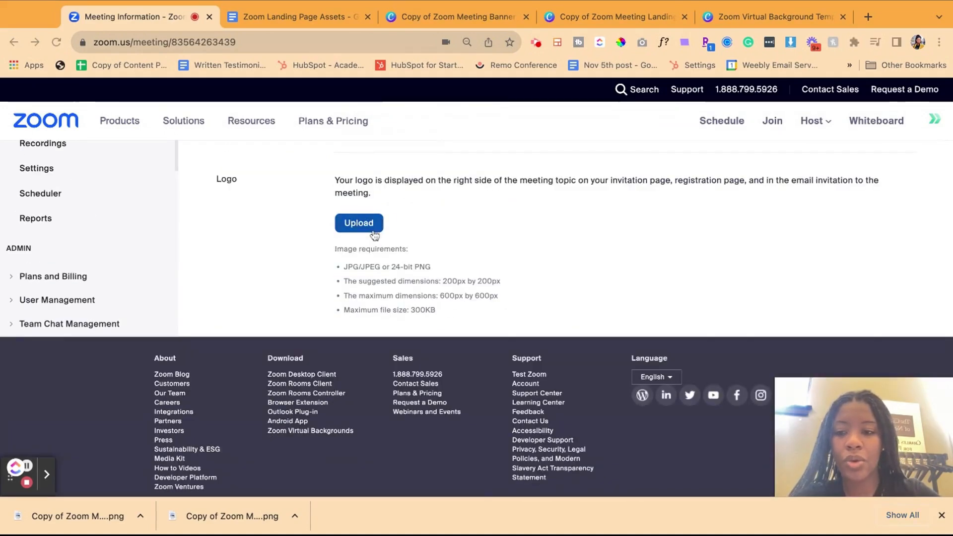
left_click(358, 222)
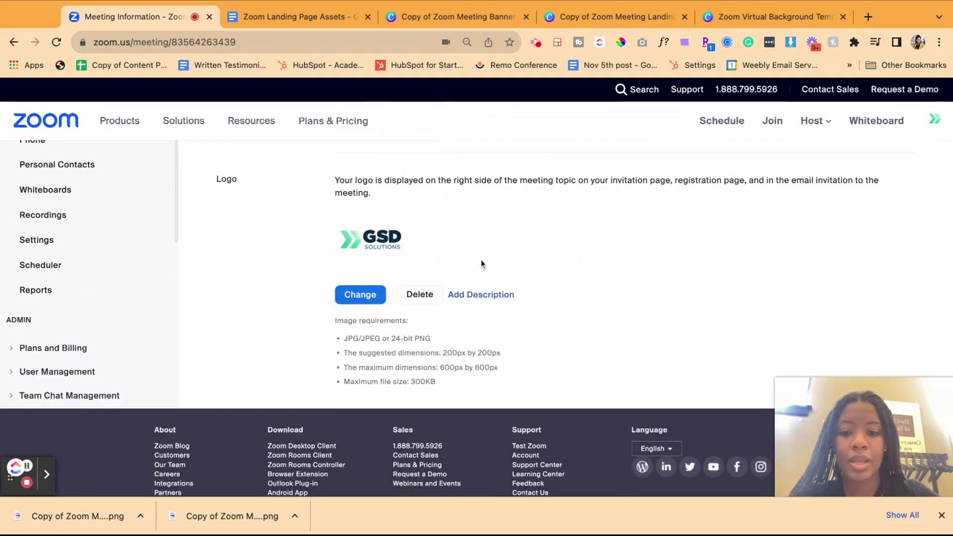
left_click(481, 294)
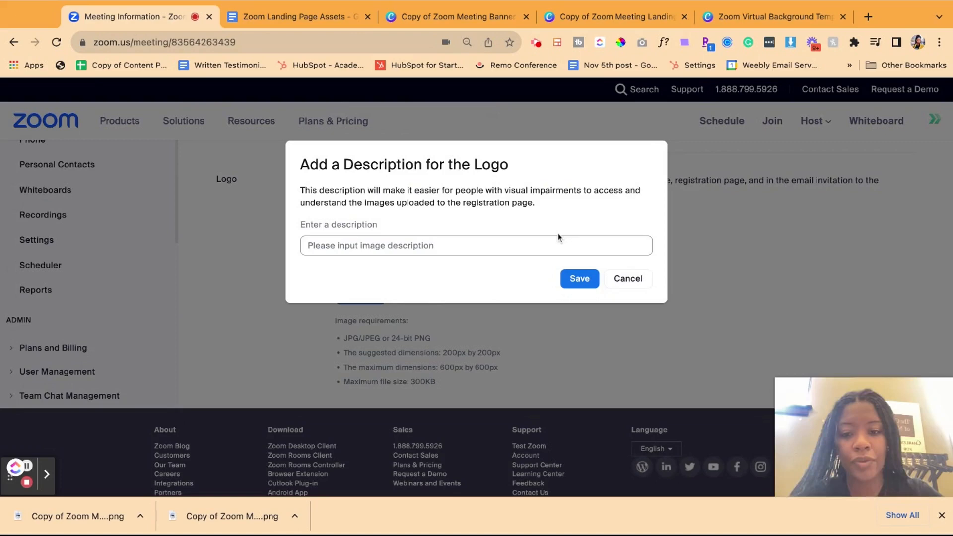
type("This is GSD")
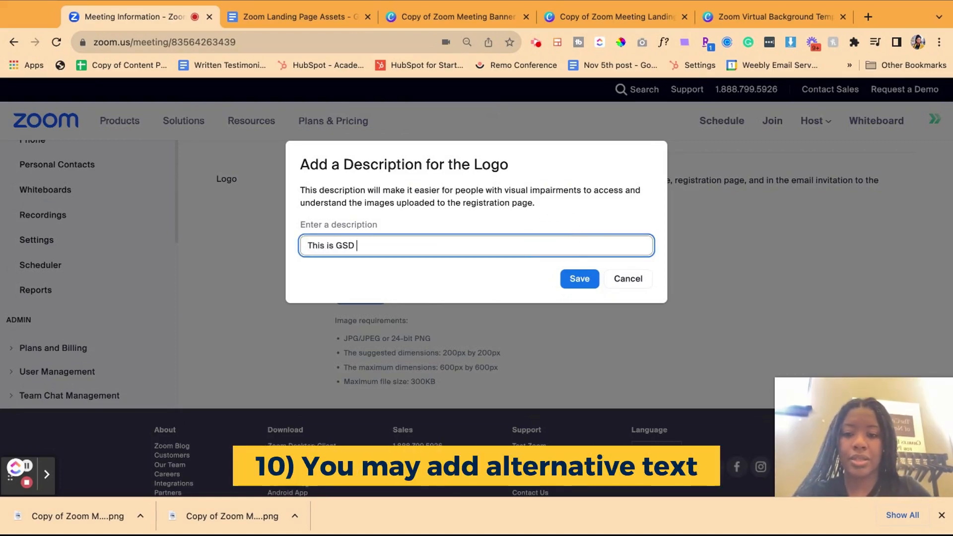
type("Solutions Log")
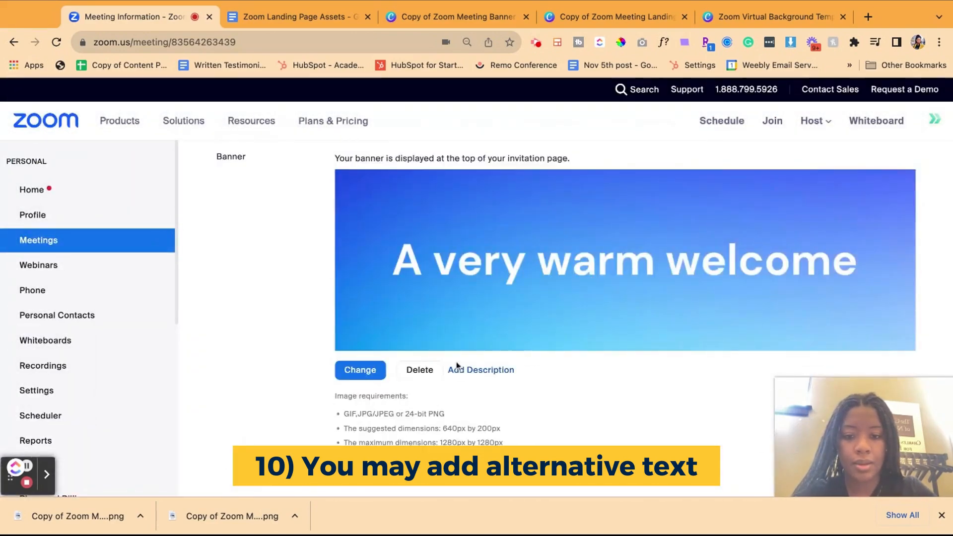
- Caption the warm-welcome banner 'this is a super cool baner' and save it
left_click(481, 369)
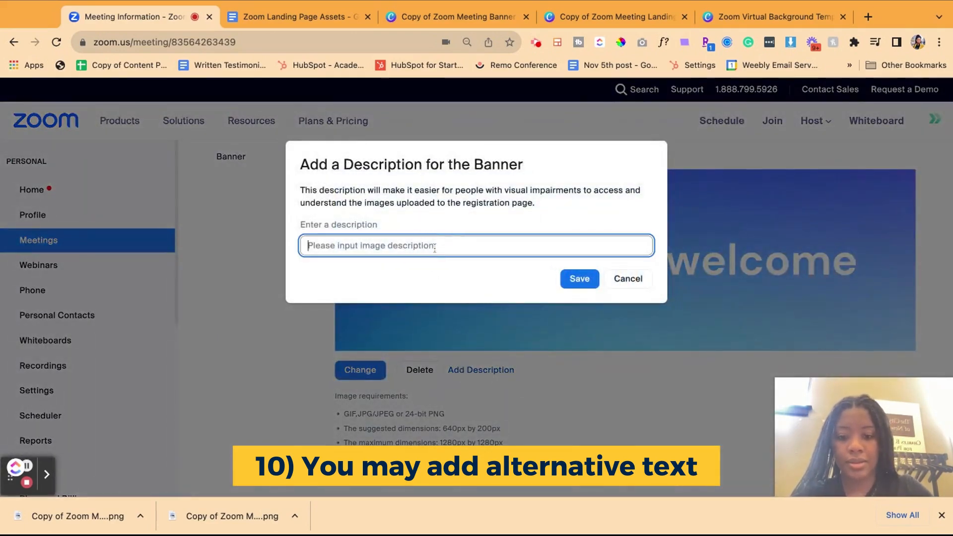
type("this is a supe")
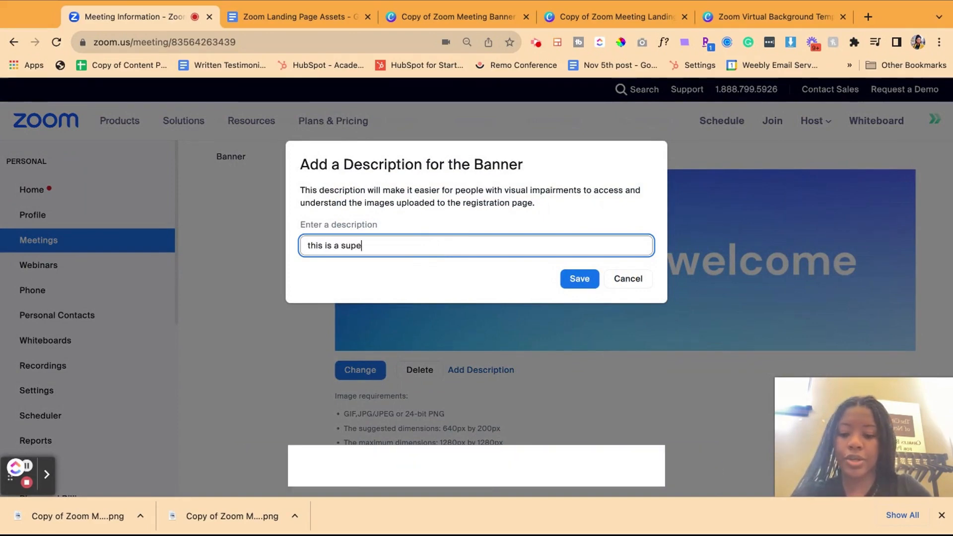
type("r cool bane")
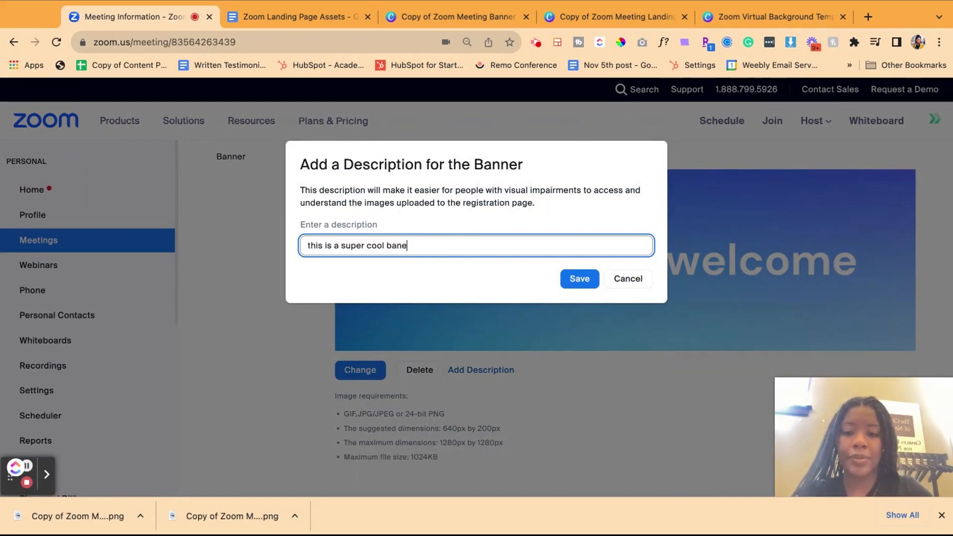
left_click(578, 278)
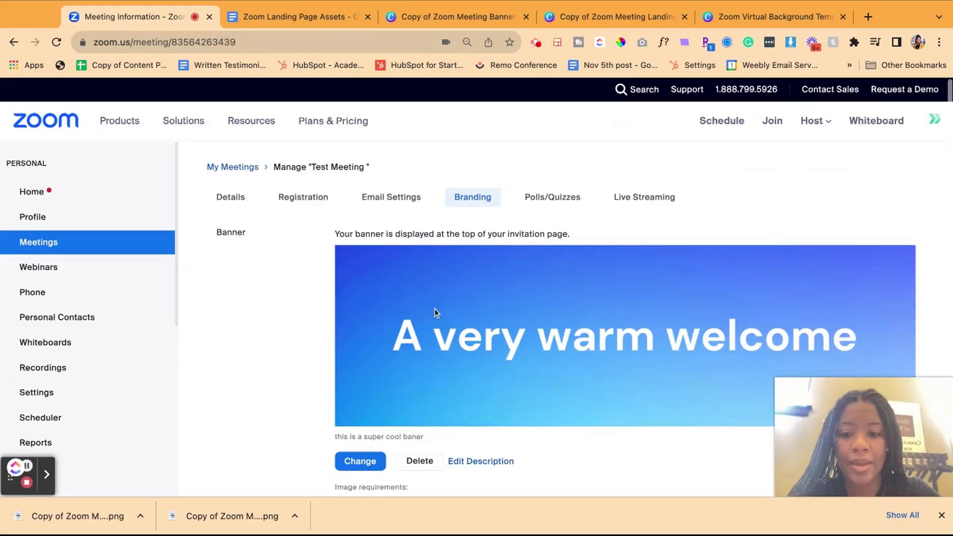
scroll("down", 3)
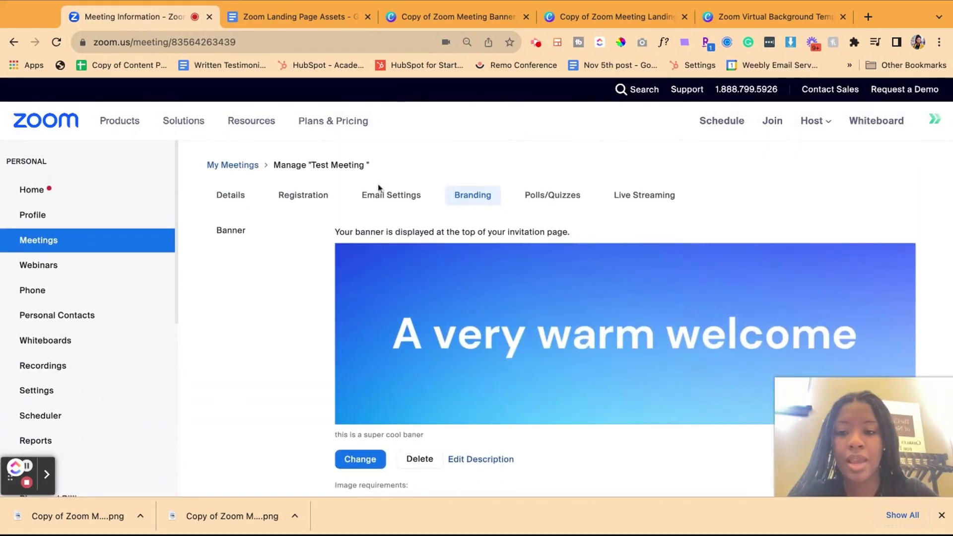
- Edit the meeting details to add the description 'Super fun event with amazing speakers.' and save
left_click(231, 195)
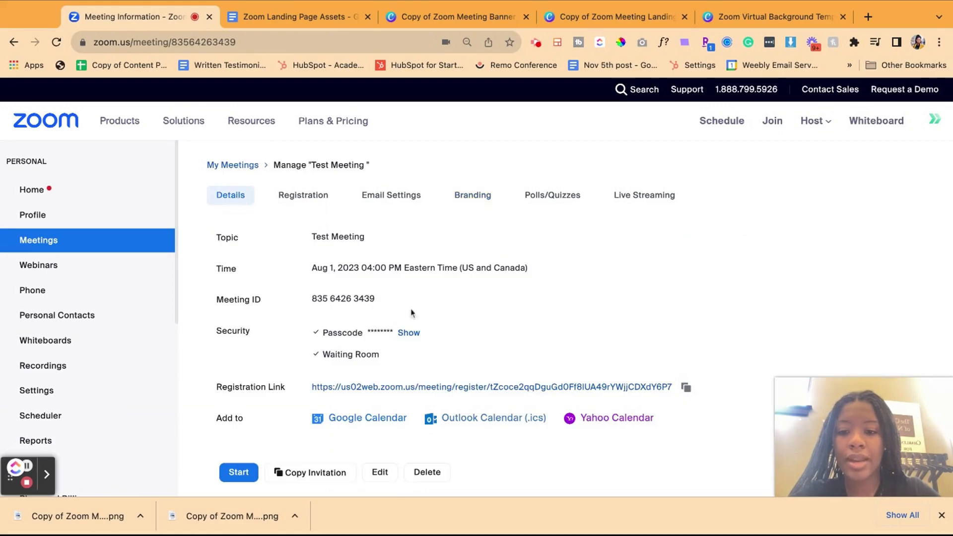
scroll("down", 3)
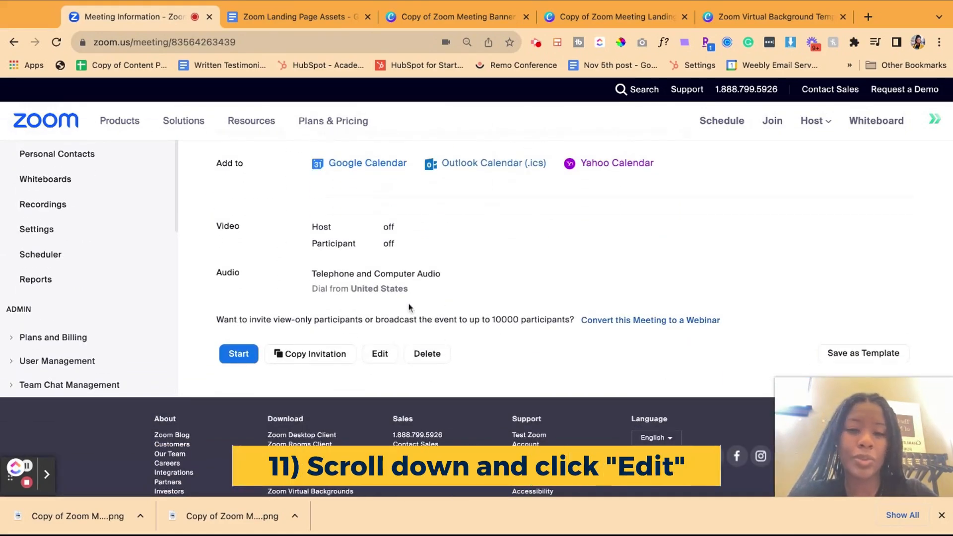
left_click(378, 354)
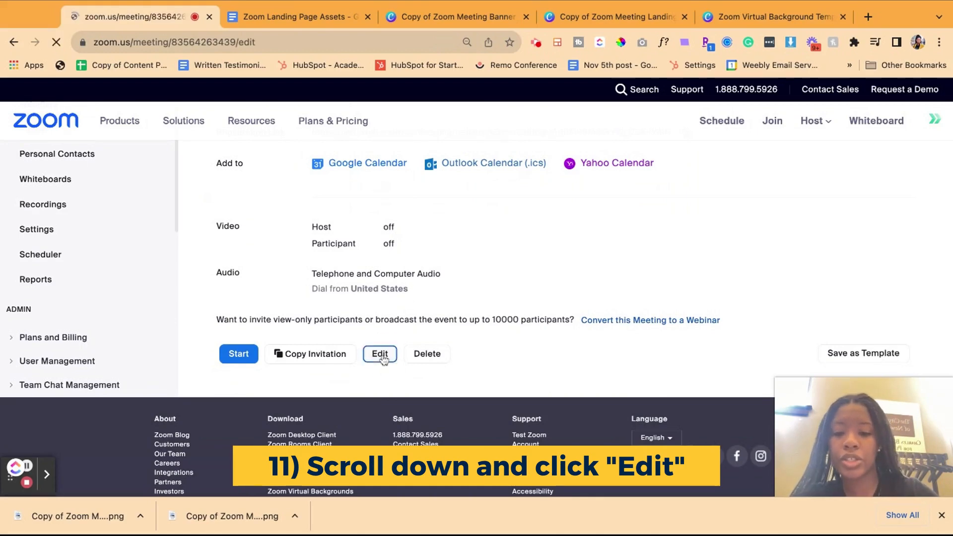
left_click(380, 354)
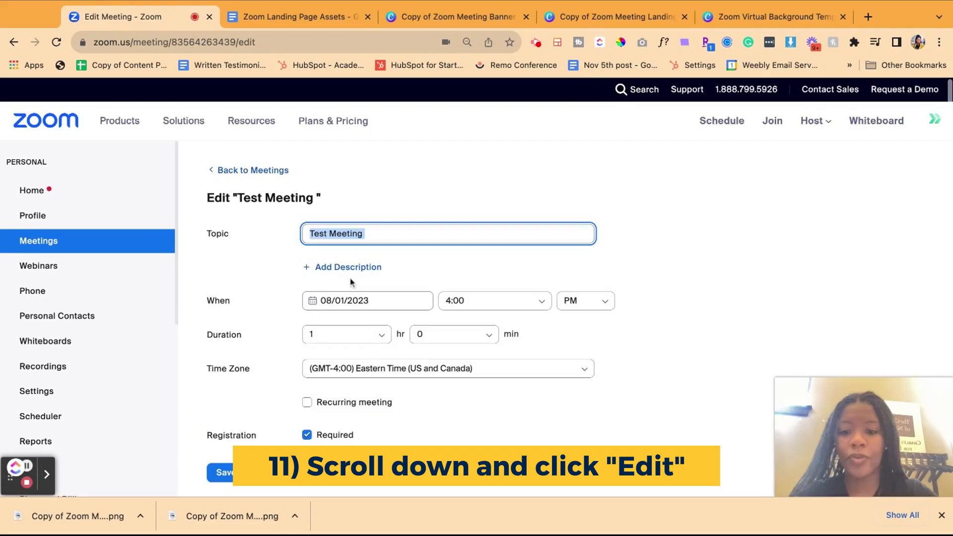
type("Super fun event with")
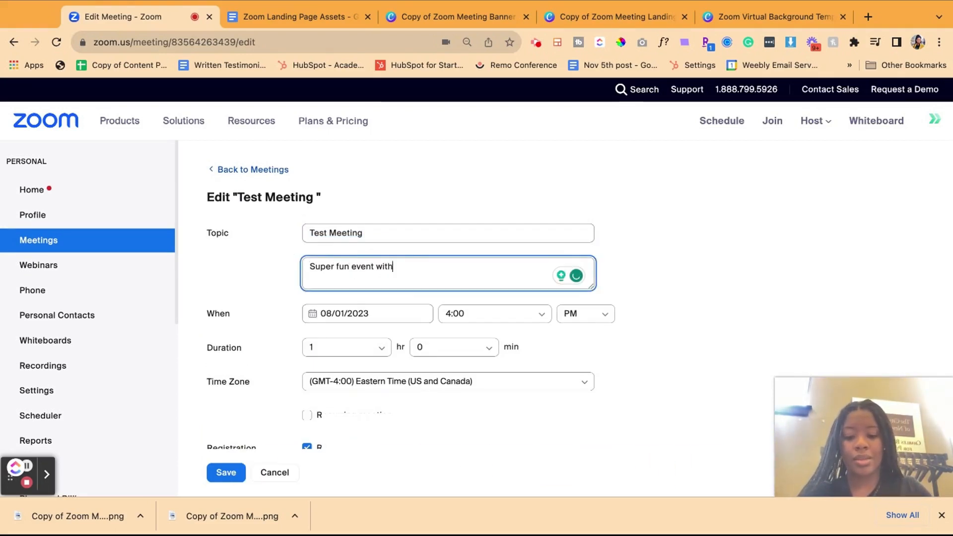
type("amazing speakers.")
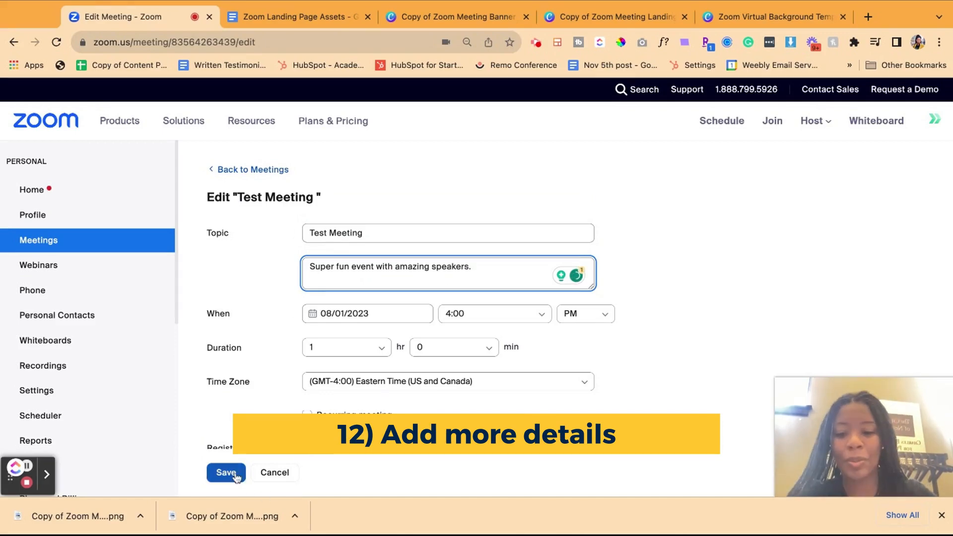
left_click(226, 473)
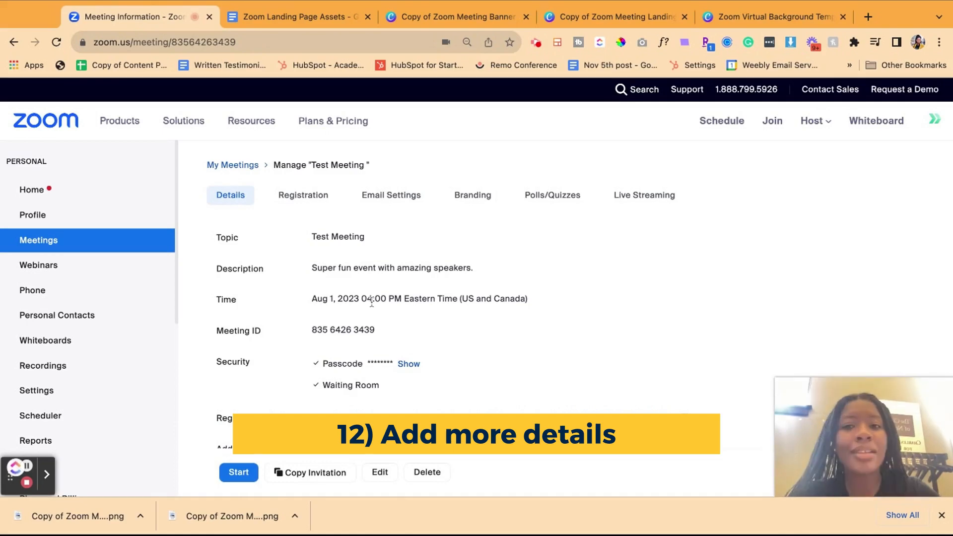
scroll("down", 3)
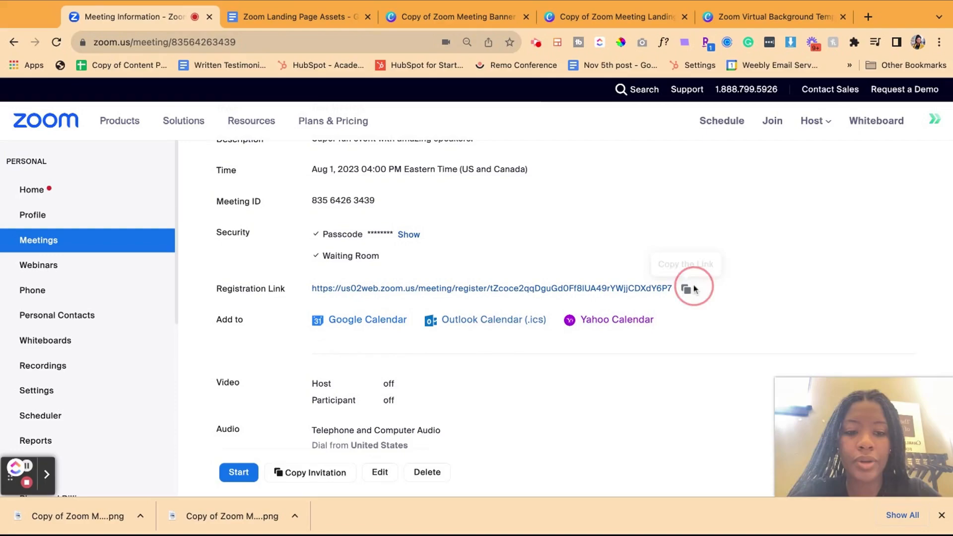
left_click(685, 288)
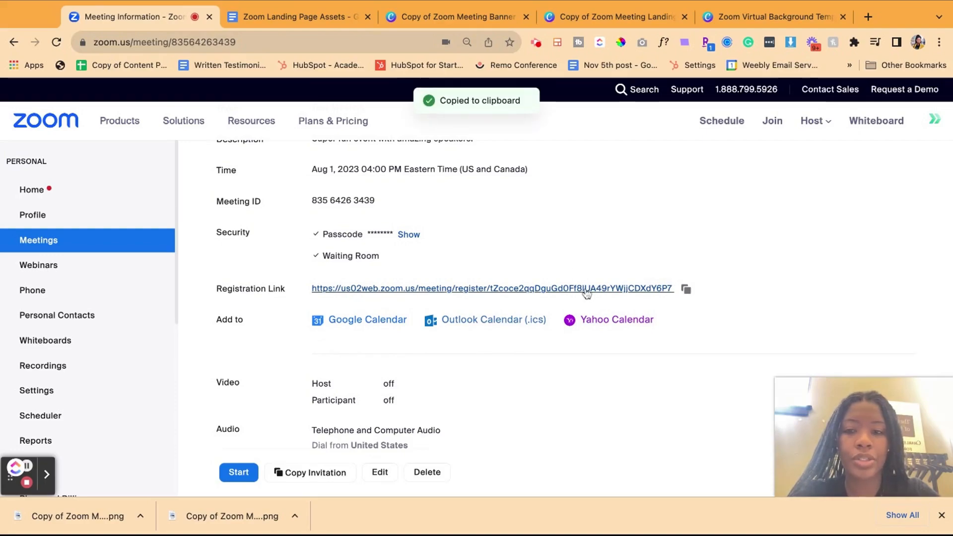
left_click(492, 288)
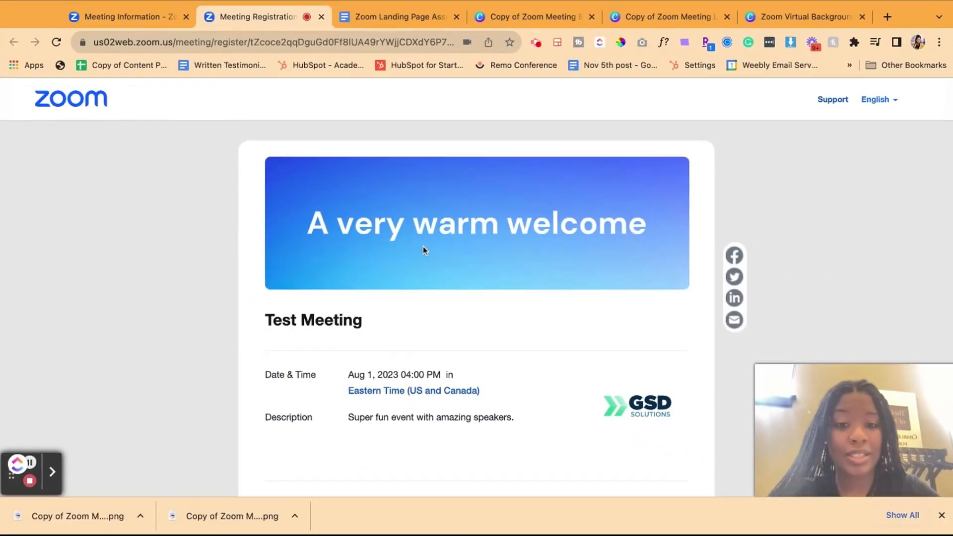
scroll("down", 3)
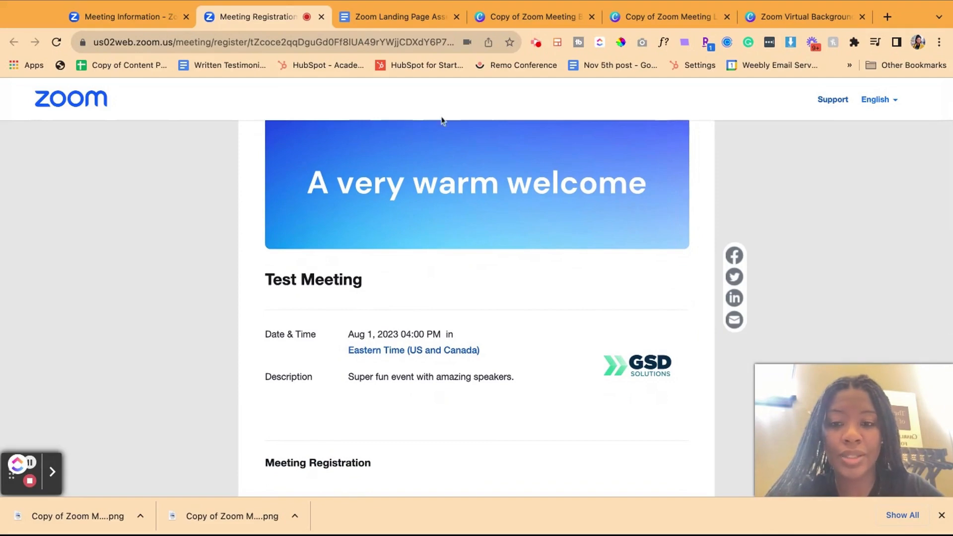
mouse_move(475, 218)
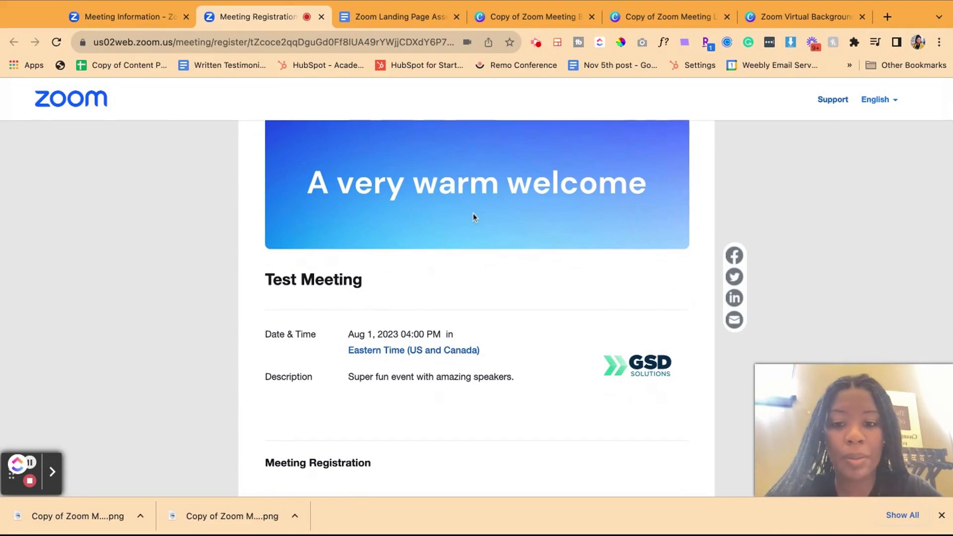
scroll("down", 3)
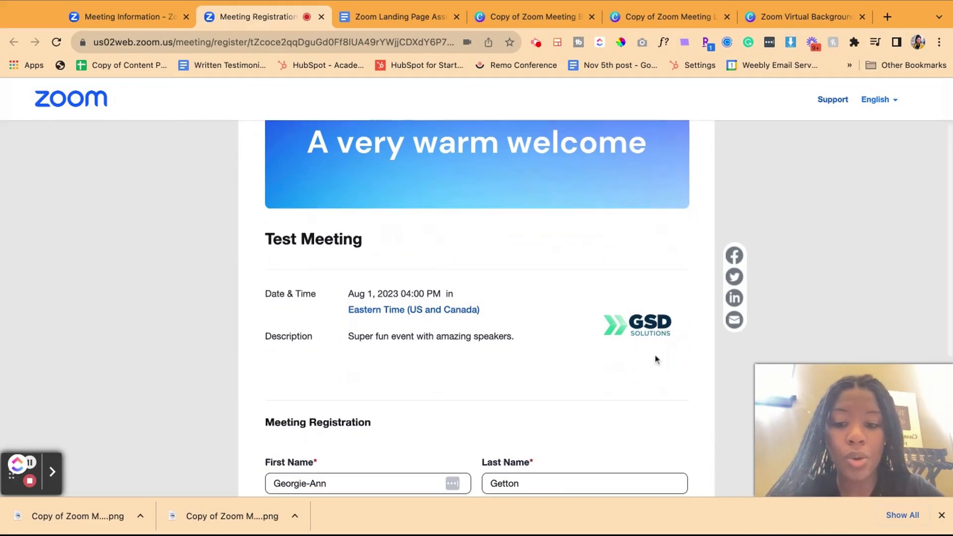
scroll("down", 3)
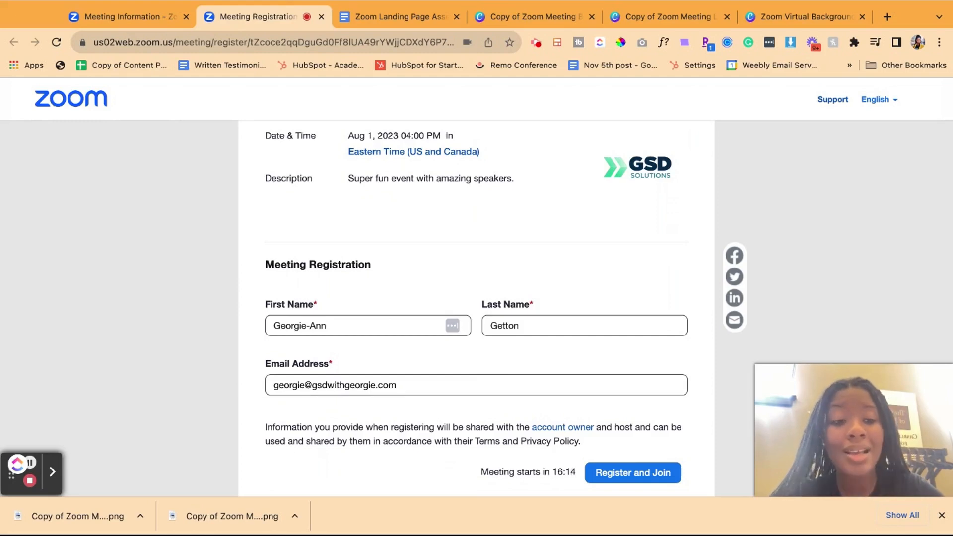
mouse_move(458, 342)
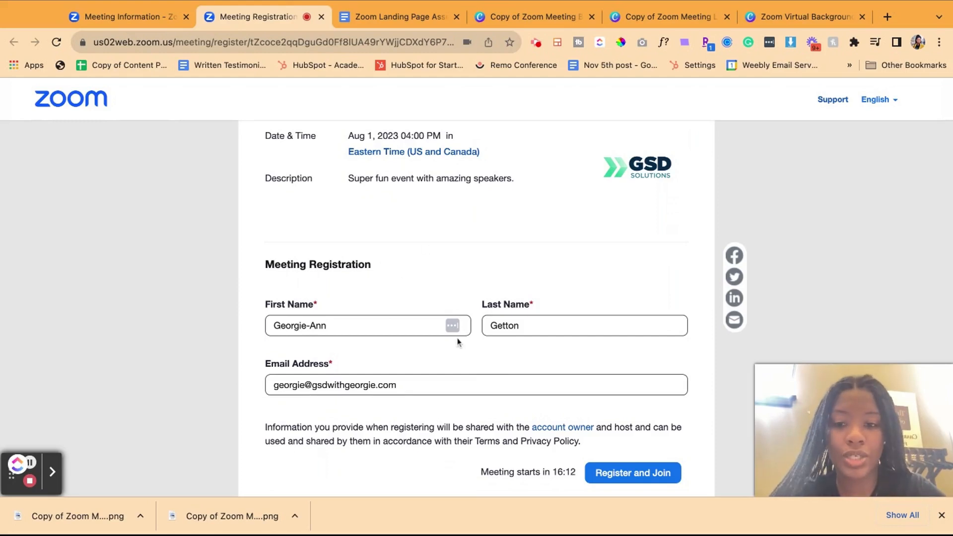
- Show Test Meeting's Registration tab and start editing the registration options
left_click(125, 16)
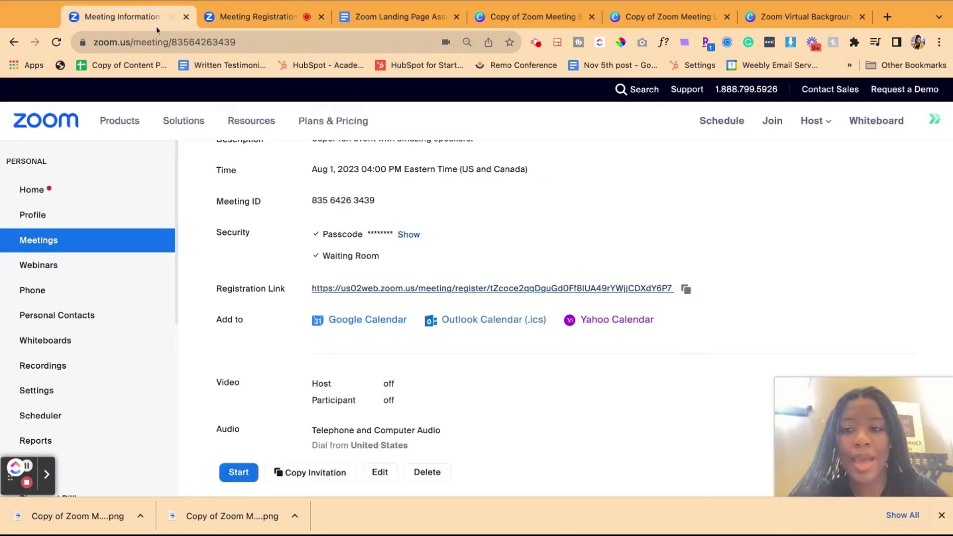
scroll("down", 3)
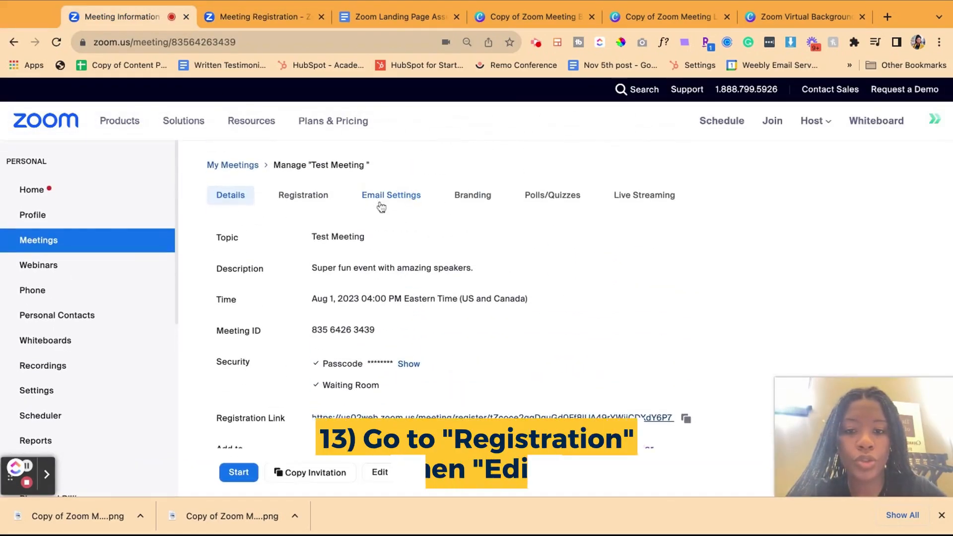
left_click(303, 195)
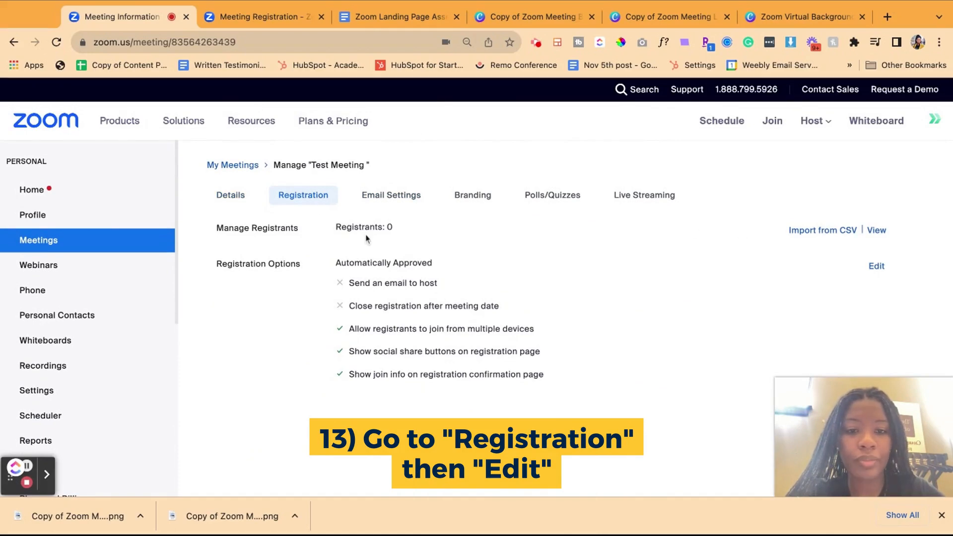
left_click(876, 267)
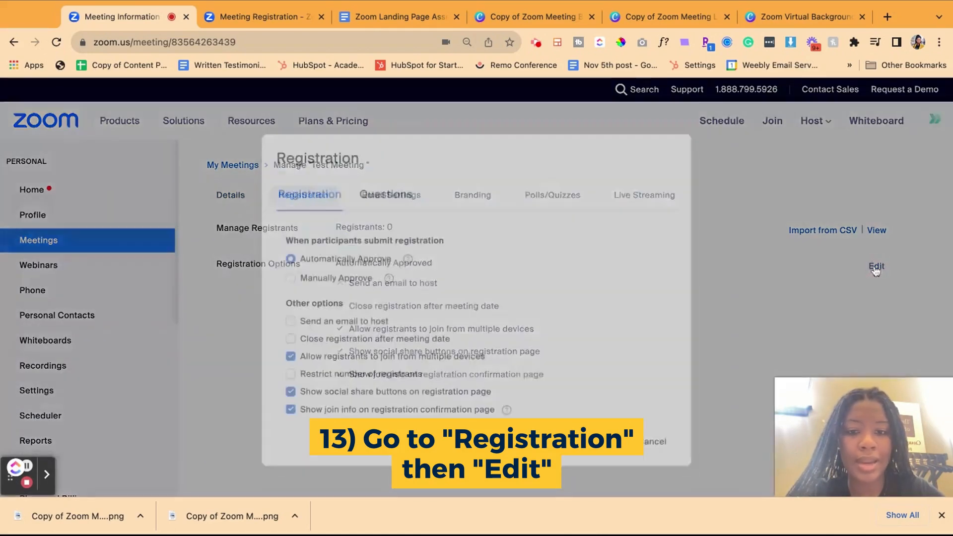
left_click(876, 266)
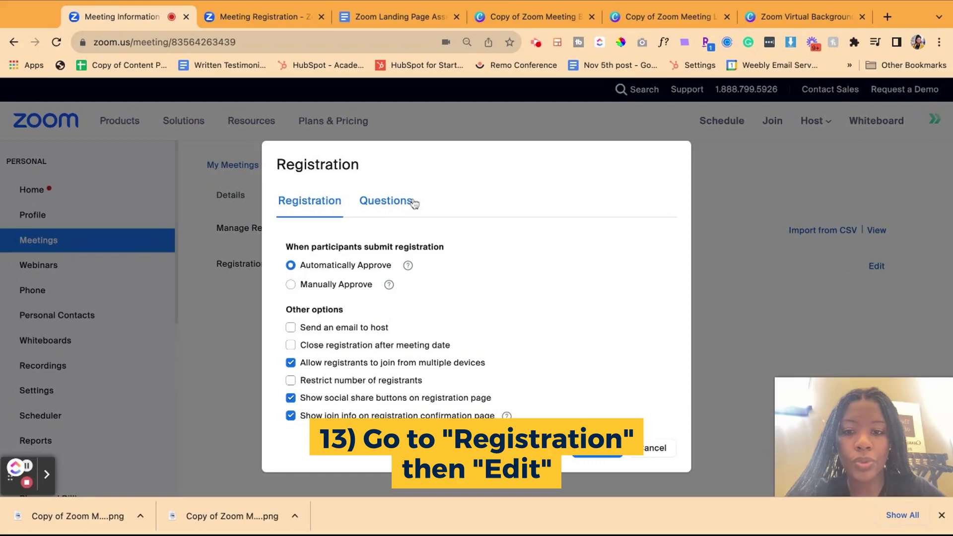
- Switch to the Questions list of optional registration fields like address, city and phone
left_click(385, 200)
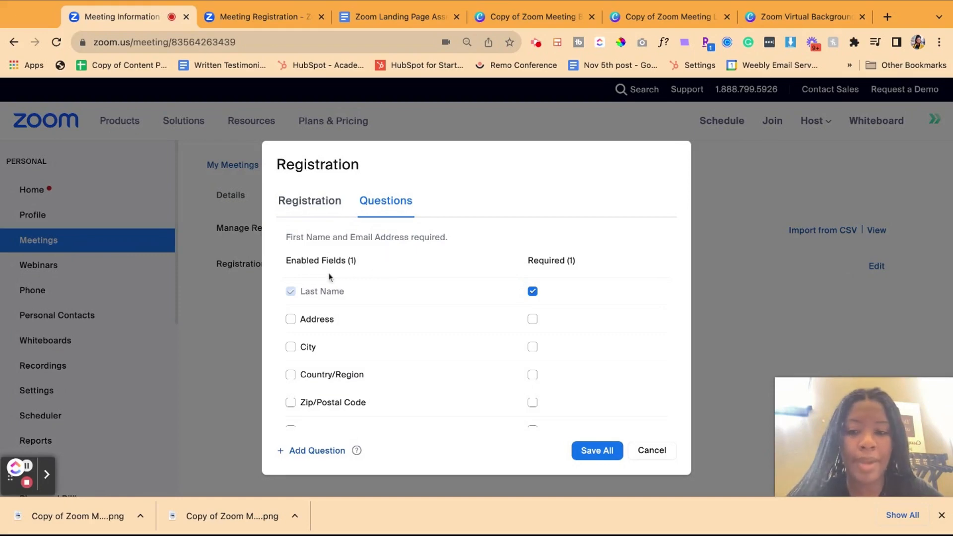
scroll("down", 3)
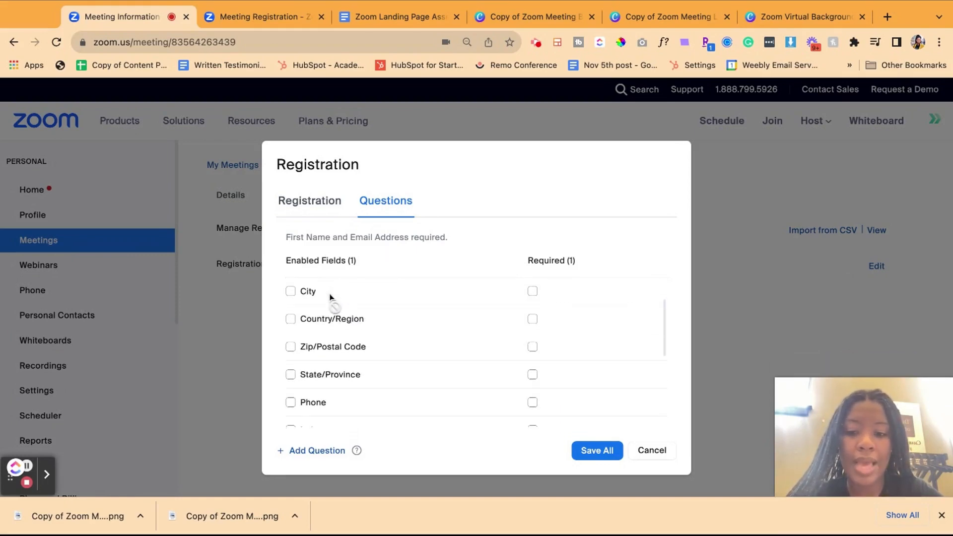
scroll("down", 3)
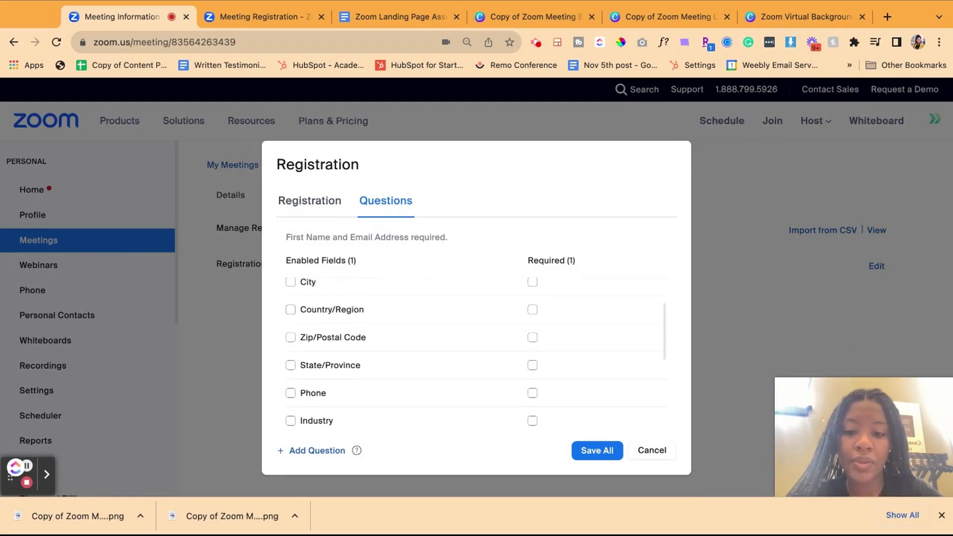
left_click(291, 318)
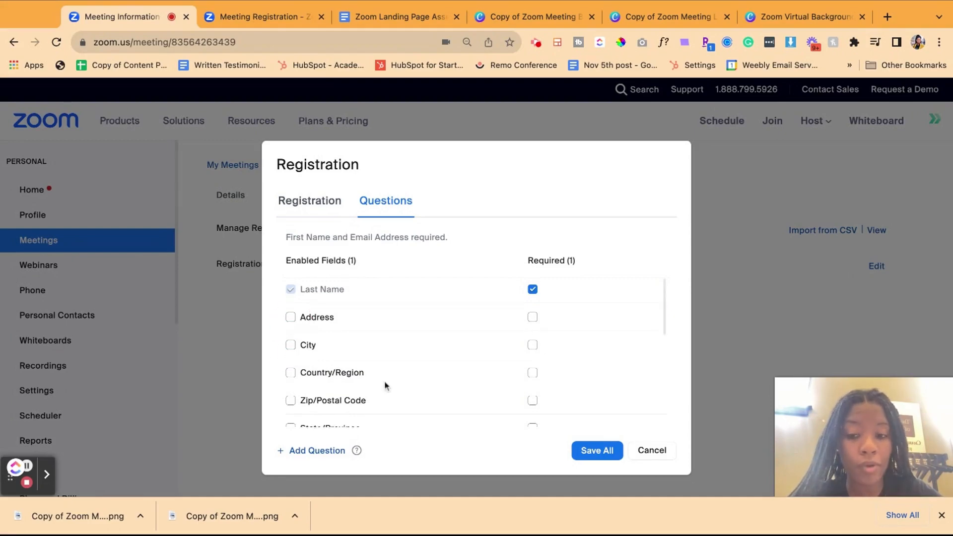
- Make the new custom Question 1 a Single Choice question
scroll("down", 3)
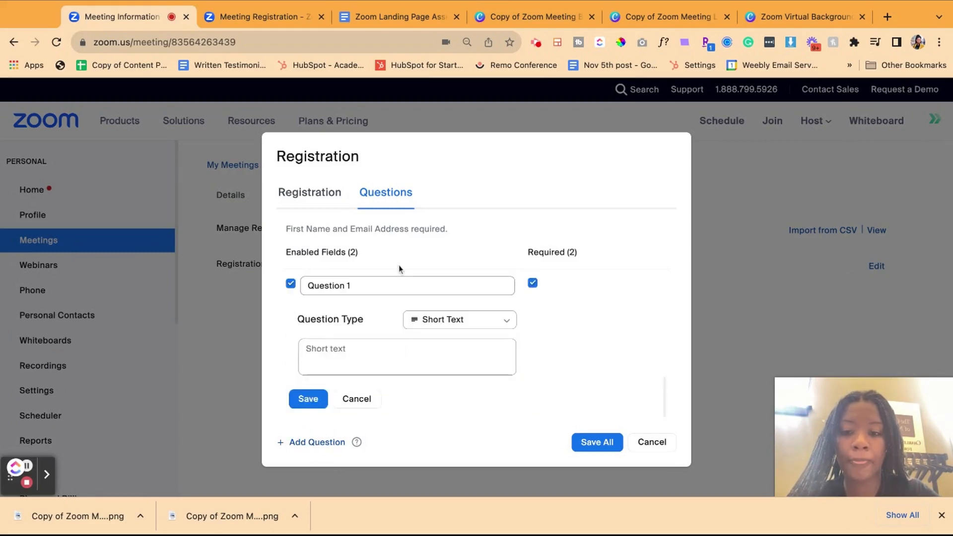
left_click(458, 319)
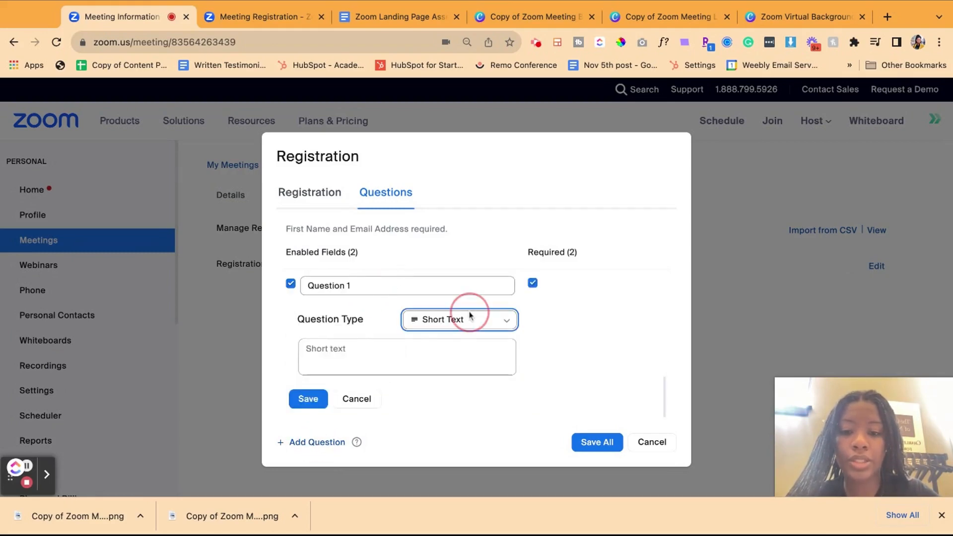
left_click(458, 319)
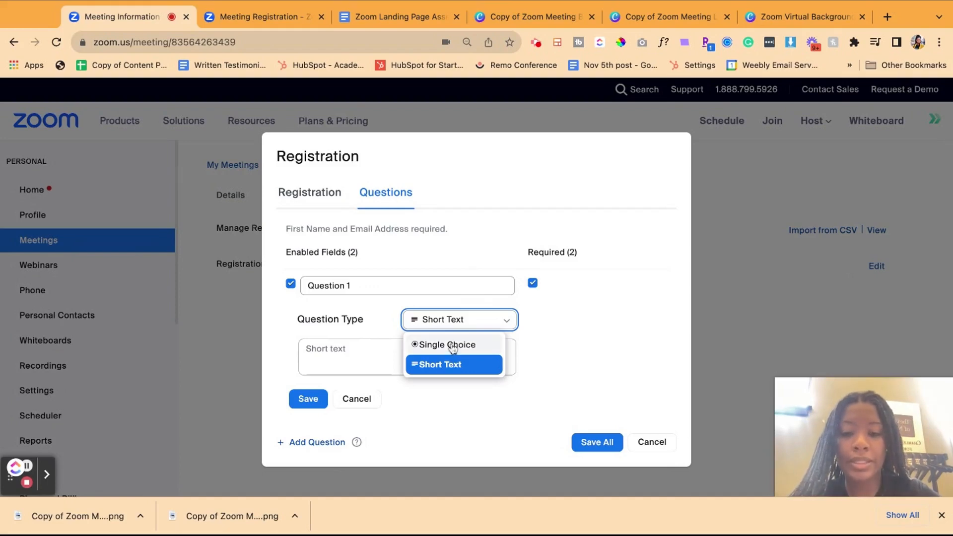
left_click(446, 345)
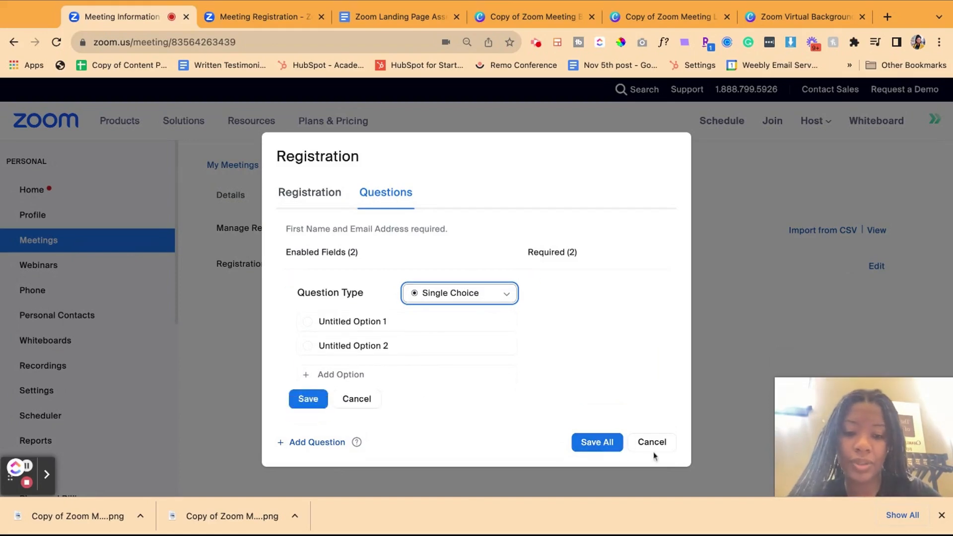
- Add its two answer options, save the question and Save All registration changes
left_click(357, 399)
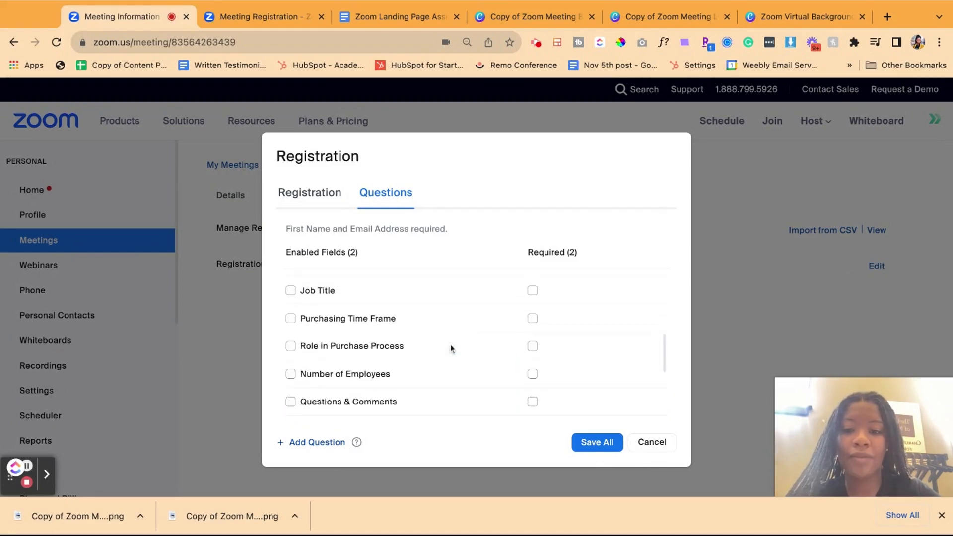
left_click(311, 442)
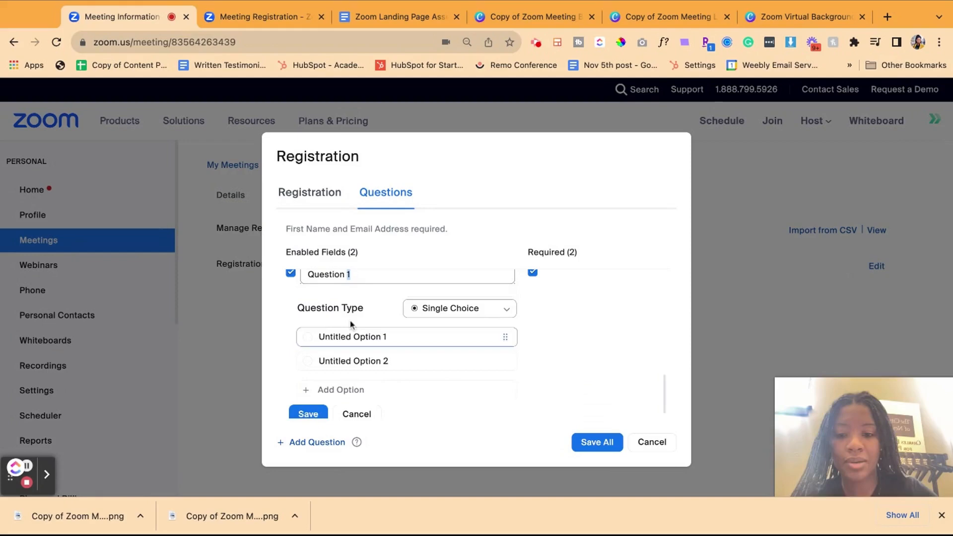
left_click(308, 414)
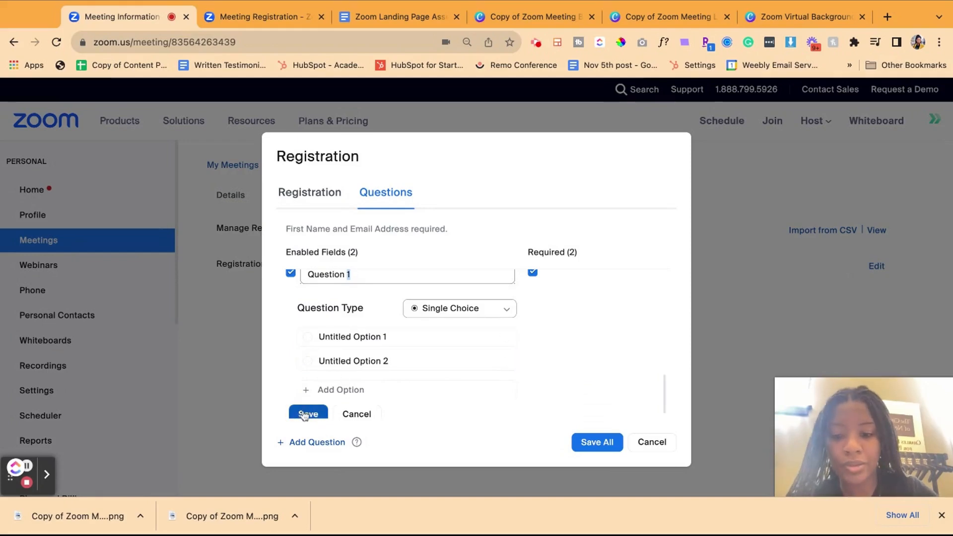
left_click(308, 414)
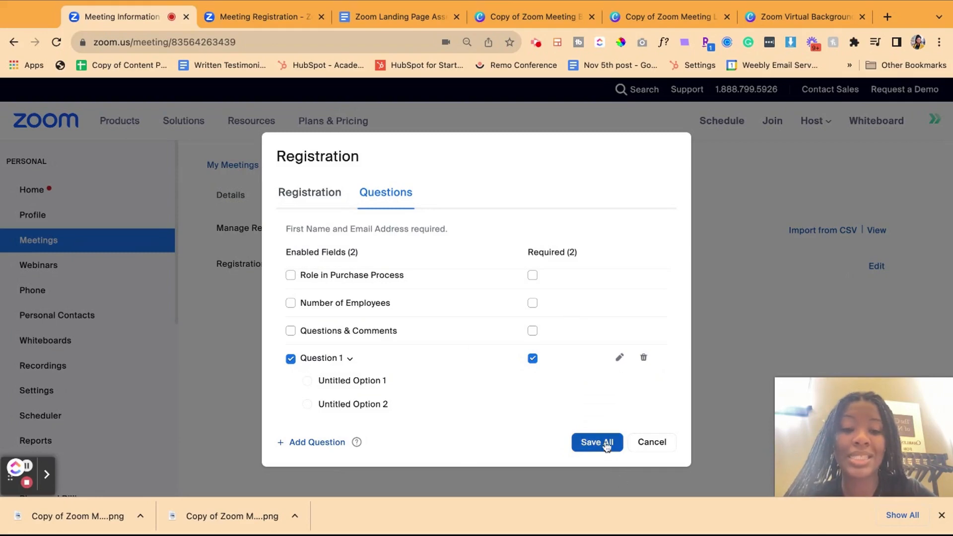
left_click(597, 442)
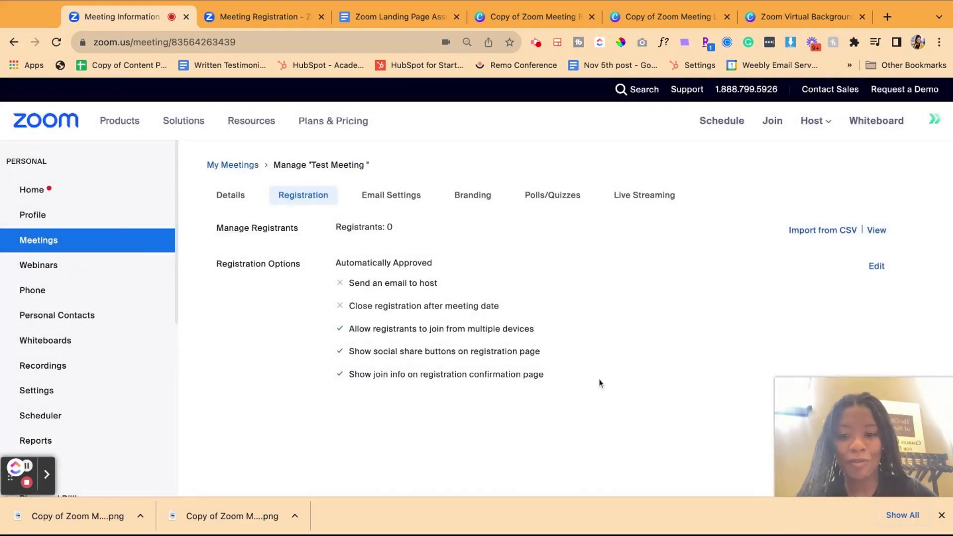
- On the live registration page, answer the new required Question 1 with Untitled Option 2
left_click(263, 17)
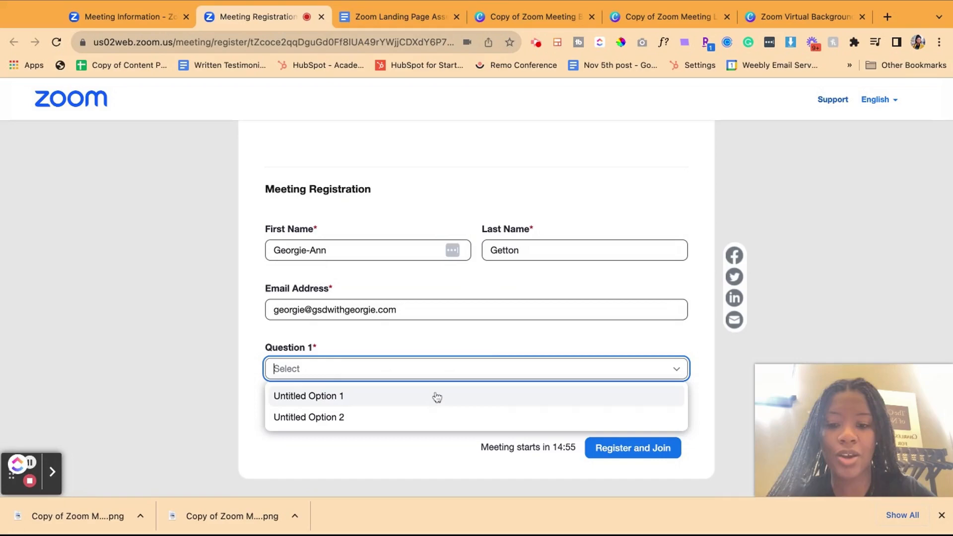
left_click(308, 417)
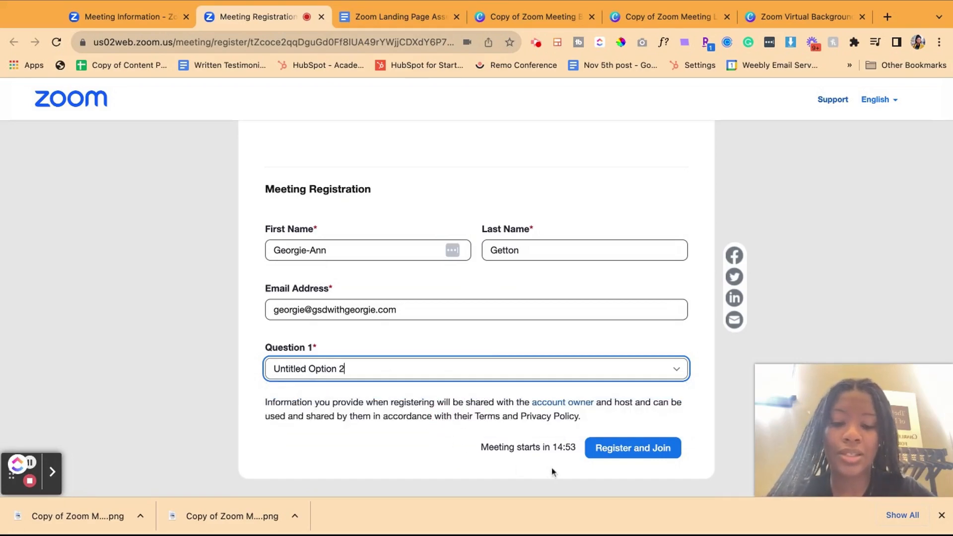